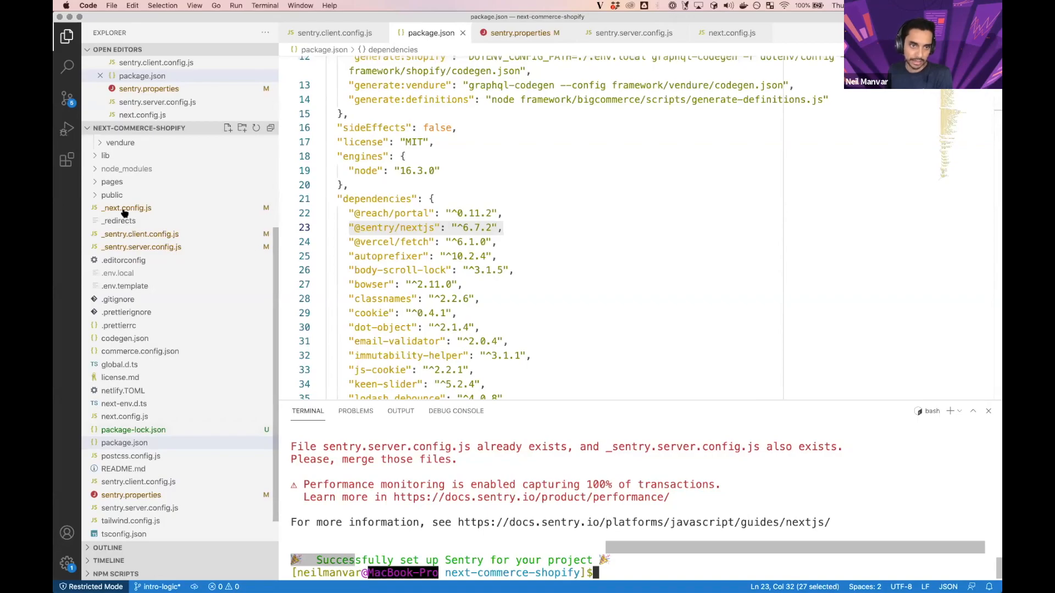
# Step: Review the wizard-generated _next.config.js, server config and sentry.properties, ending on sentry.client.config.js
pyautogui.click(126, 208)
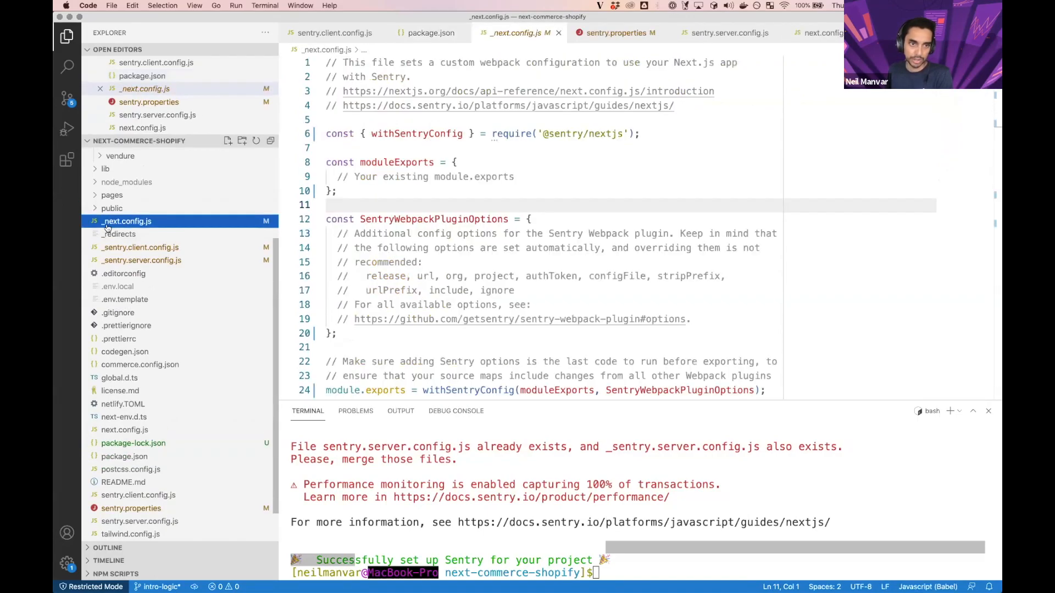
pyautogui.scroll(-3)
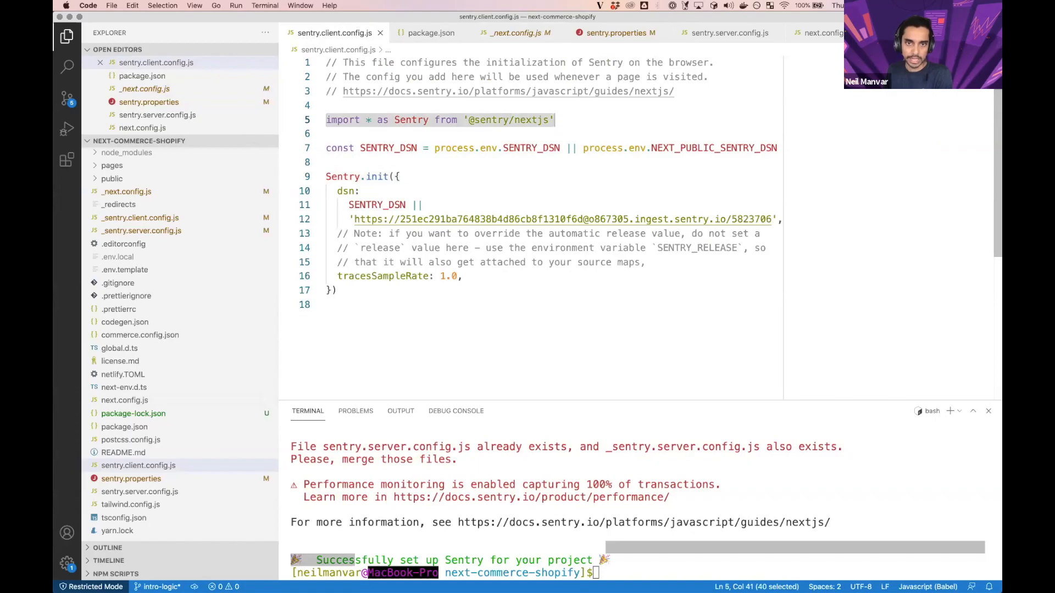
pyautogui.click(560, 219)
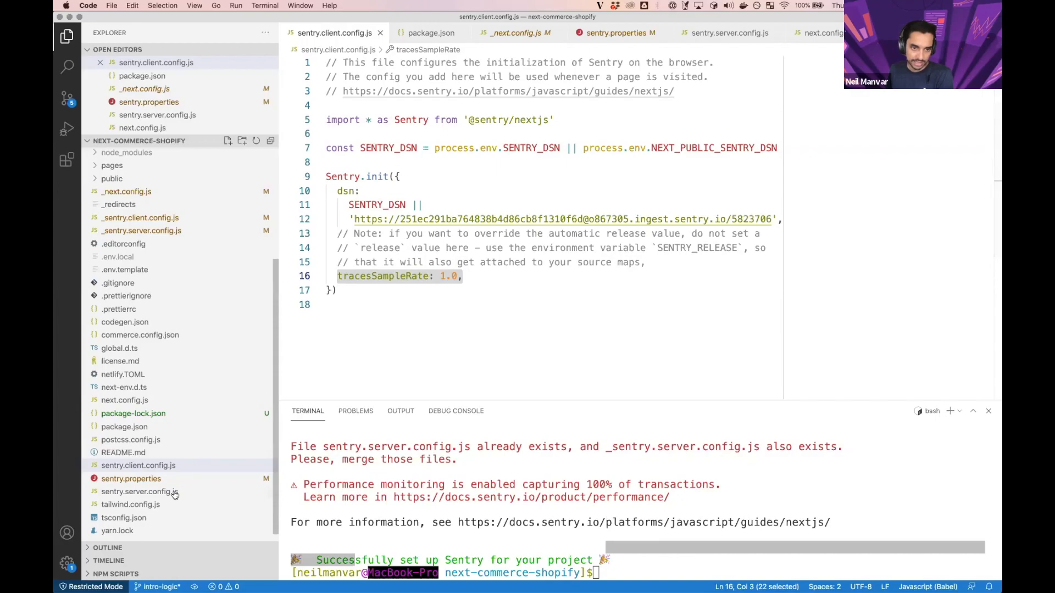
pyautogui.click(728, 33)
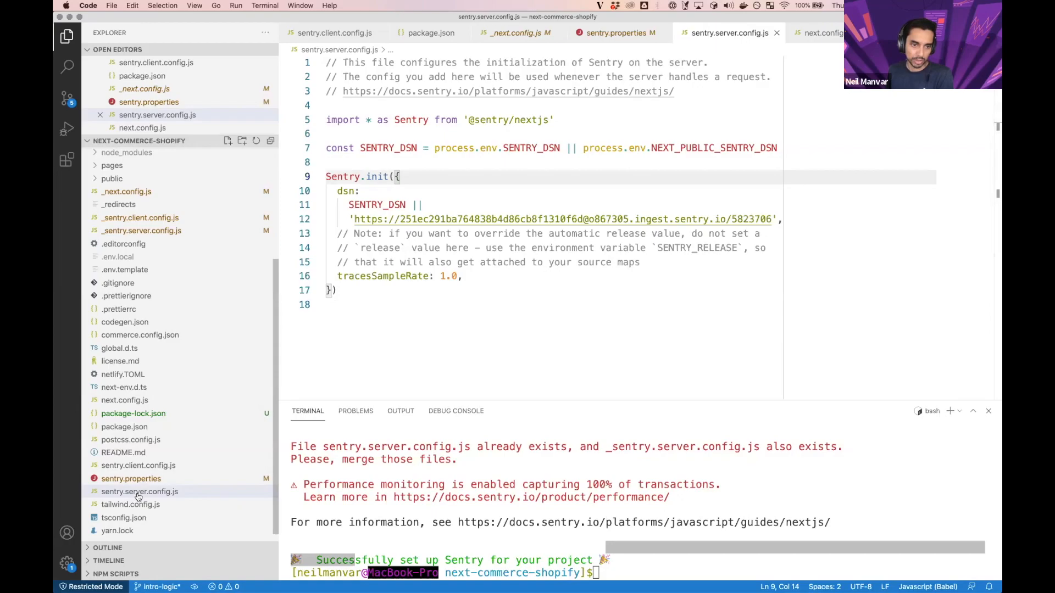
pyautogui.moveTo(137, 494)
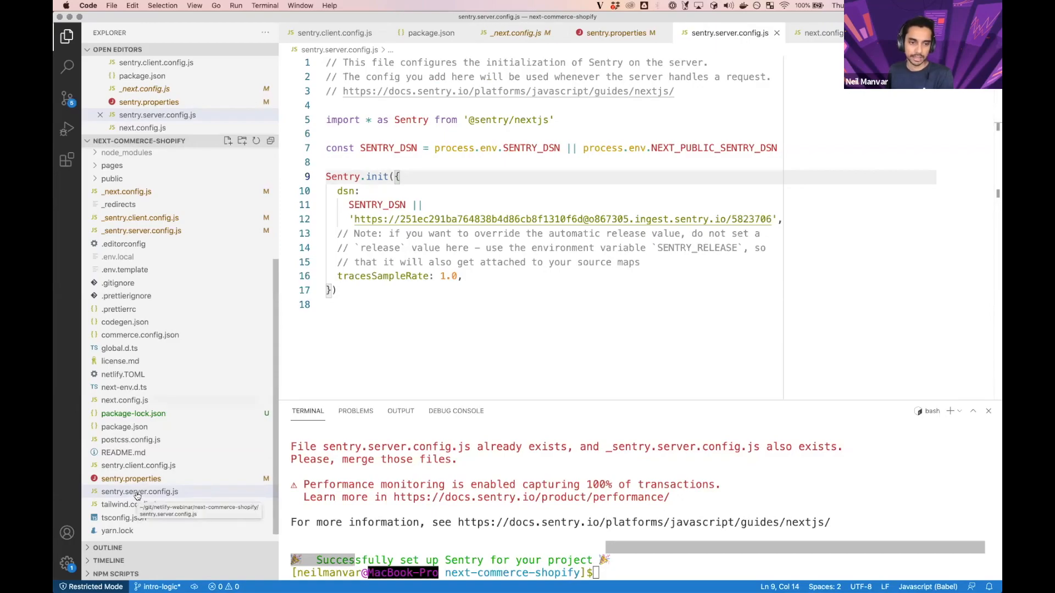
pyautogui.moveTo(132, 479)
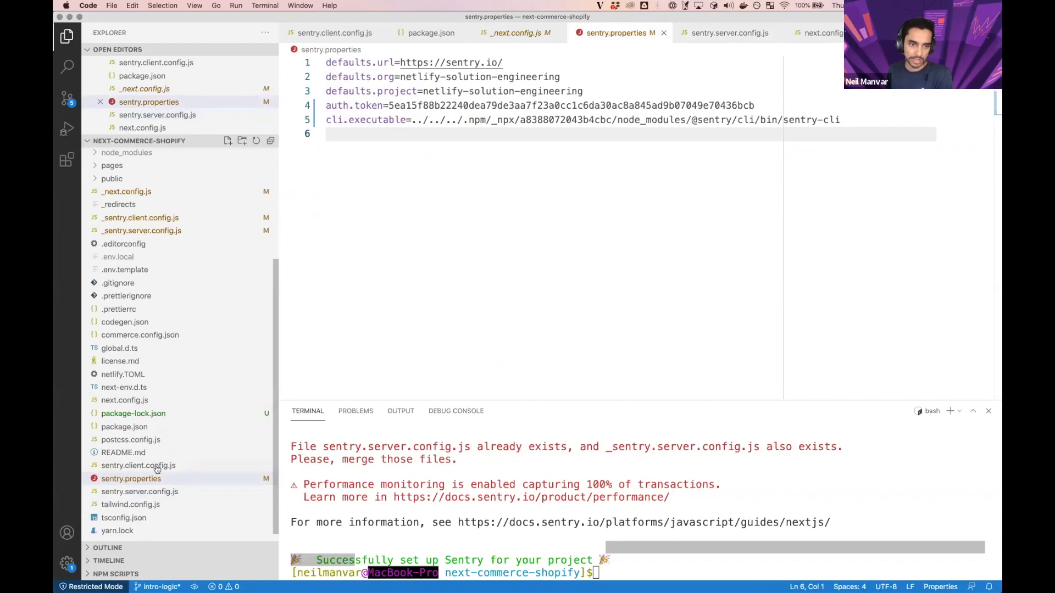
pyautogui.click(138, 466)
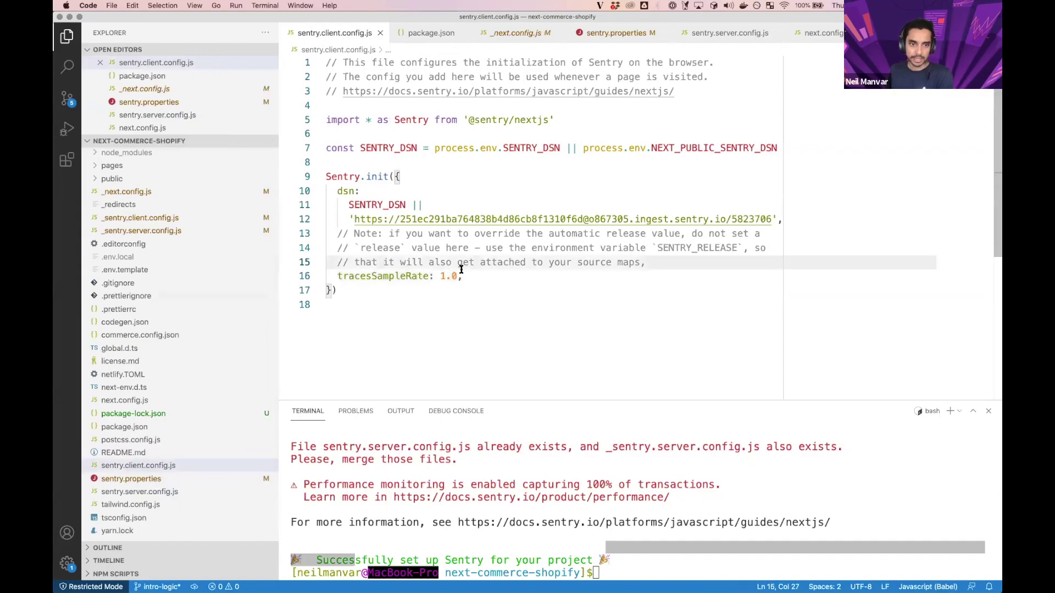
# Step: Open next.config.js and select the withSentryConfig module.exports lines at the bottom
pyautogui.write('next.c')
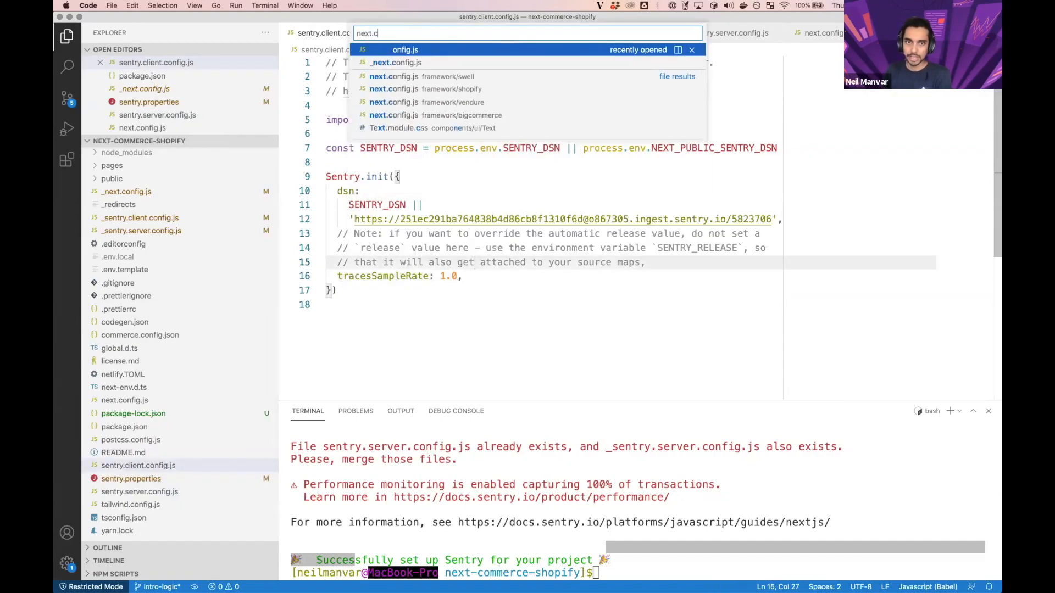
pyautogui.click(405, 49)
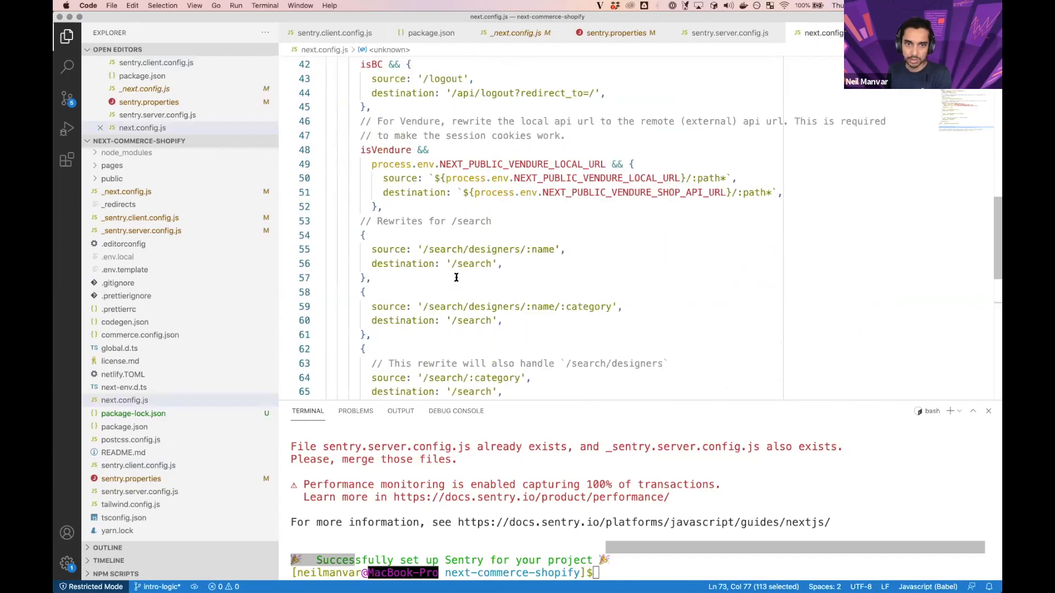
pyautogui.scroll(-3)
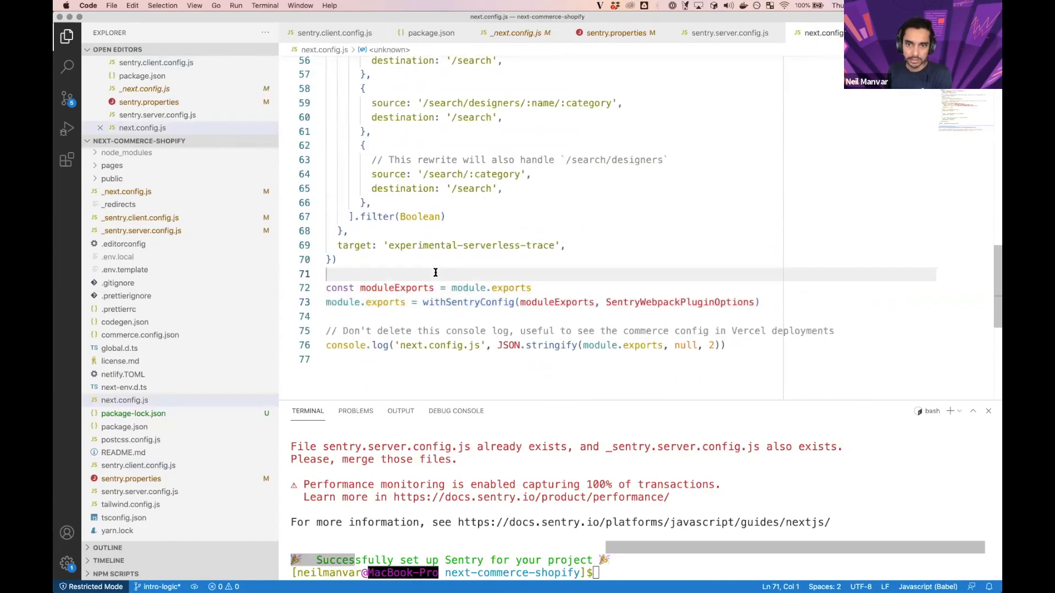
pyautogui.tripleClick(427, 288)
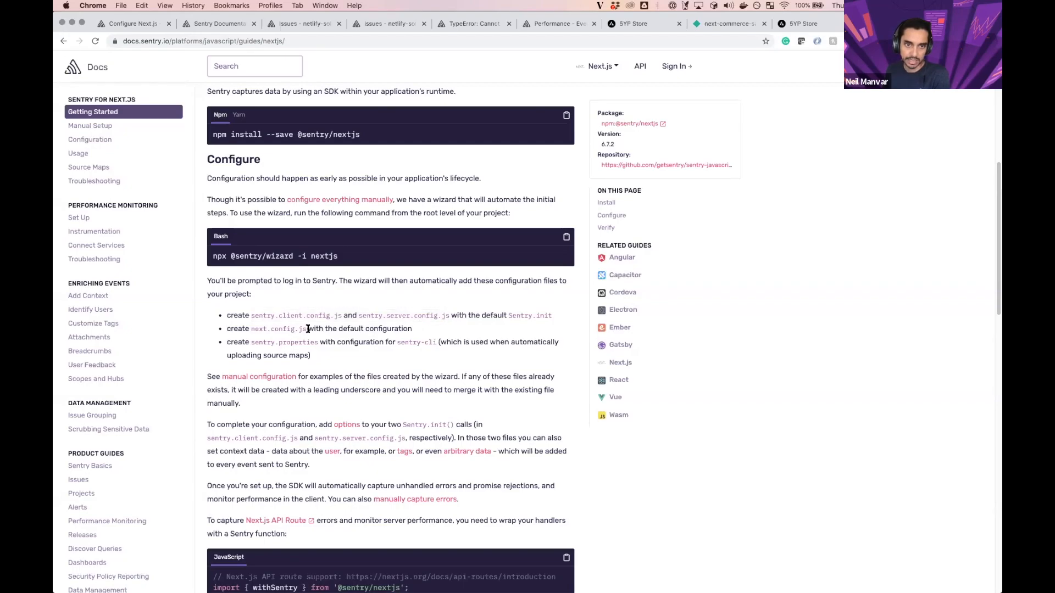
pyautogui.doubleClick(277, 329)
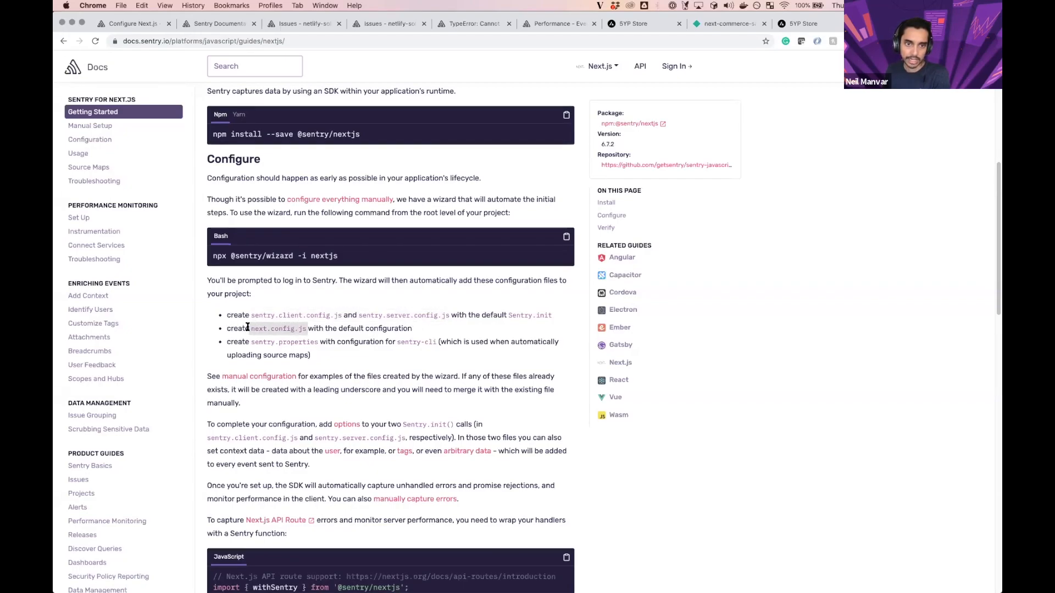
pyautogui.scroll(-3)
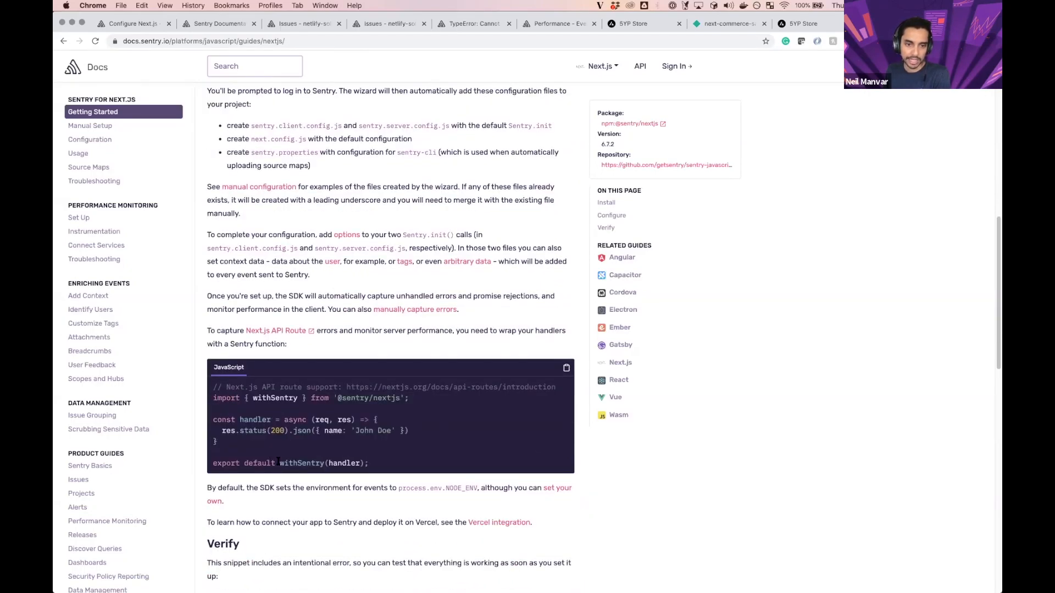
pyautogui.doubleClick(301, 462)
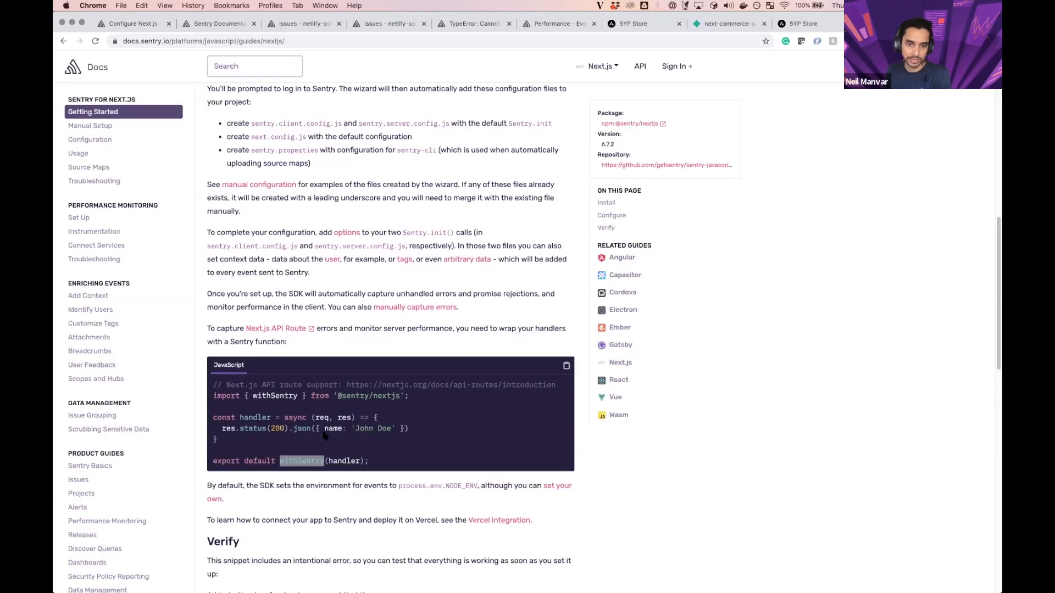
pyautogui.moveTo(640, 147)
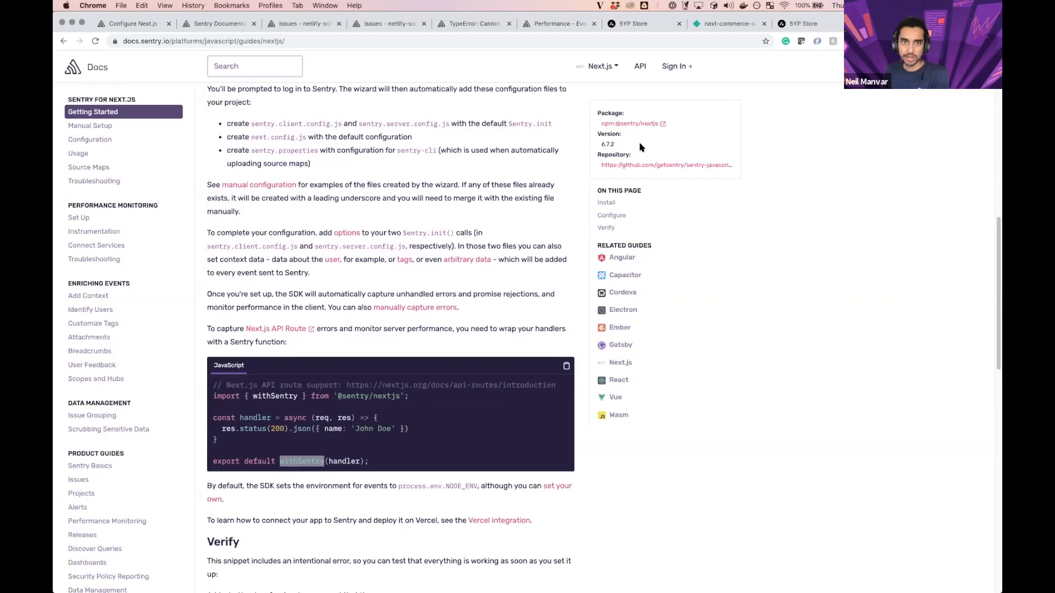
pyautogui.scroll(3)
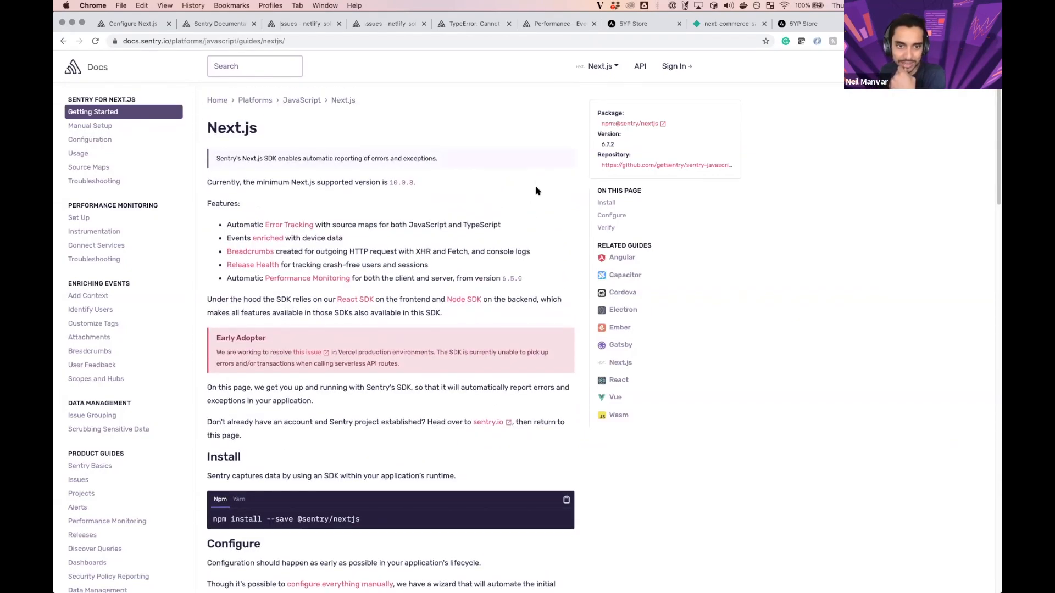
pyautogui.moveTo(541, 182)
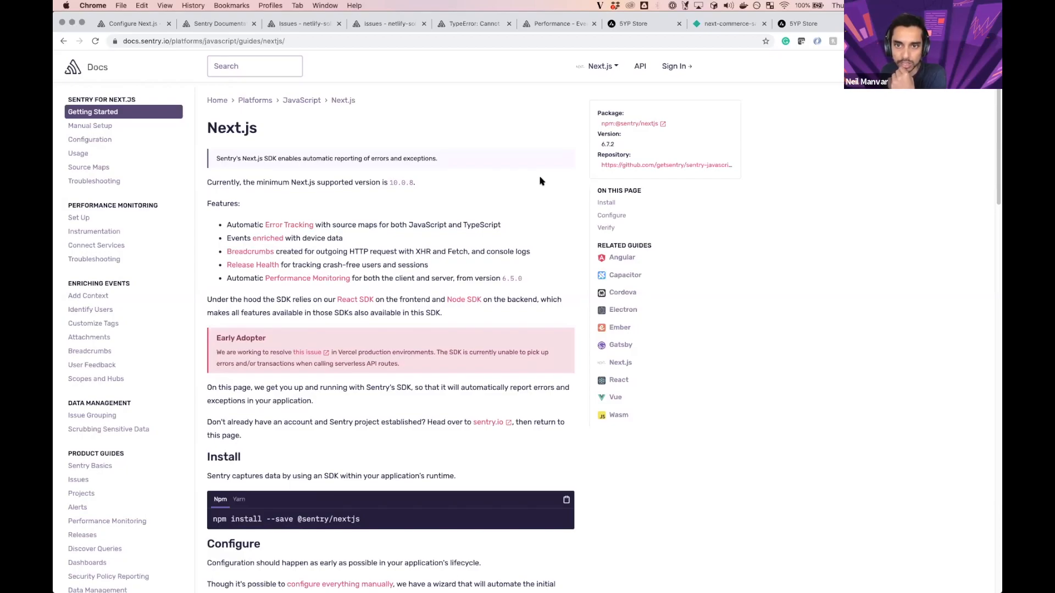
pyautogui.moveTo(376, 121)
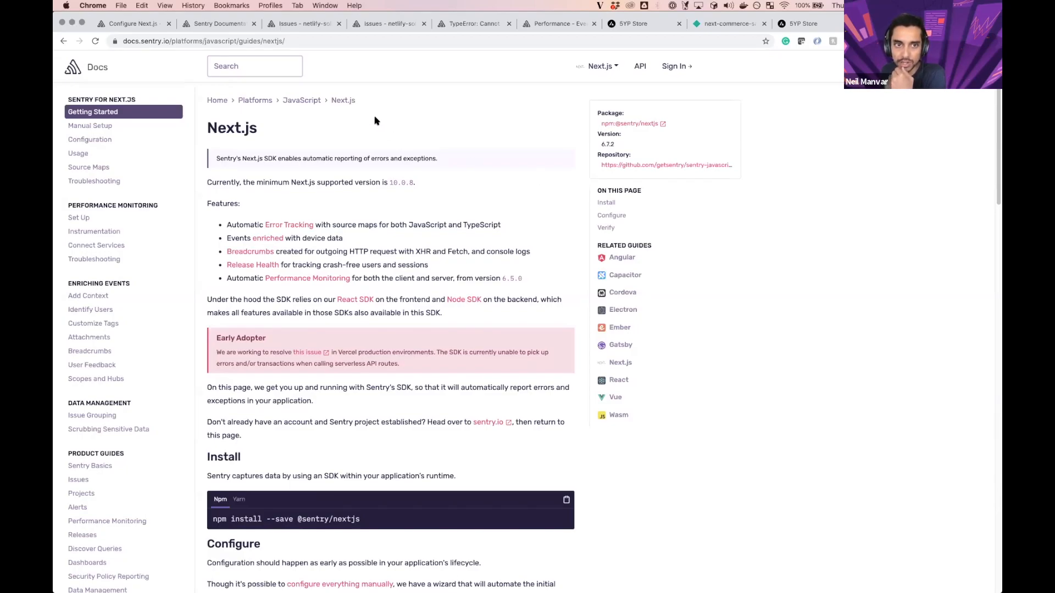
# Step: Open getsentry/sentry-netlify-build-plugin from the Netlify docs and read its README installation section
pyautogui.write('netlify')
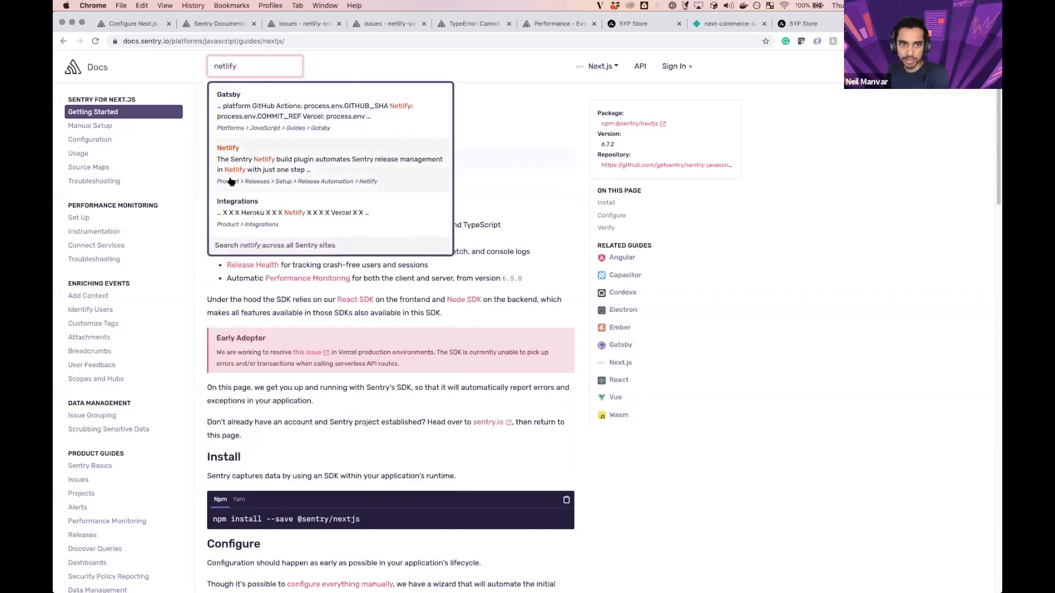
pyautogui.click(228, 147)
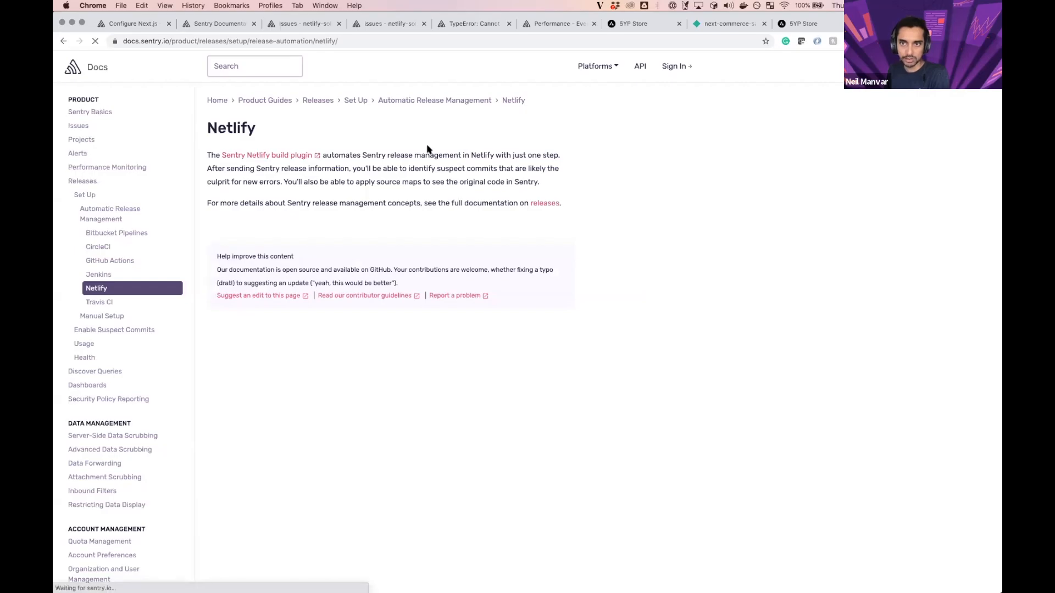
pyautogui.click(267, 155)
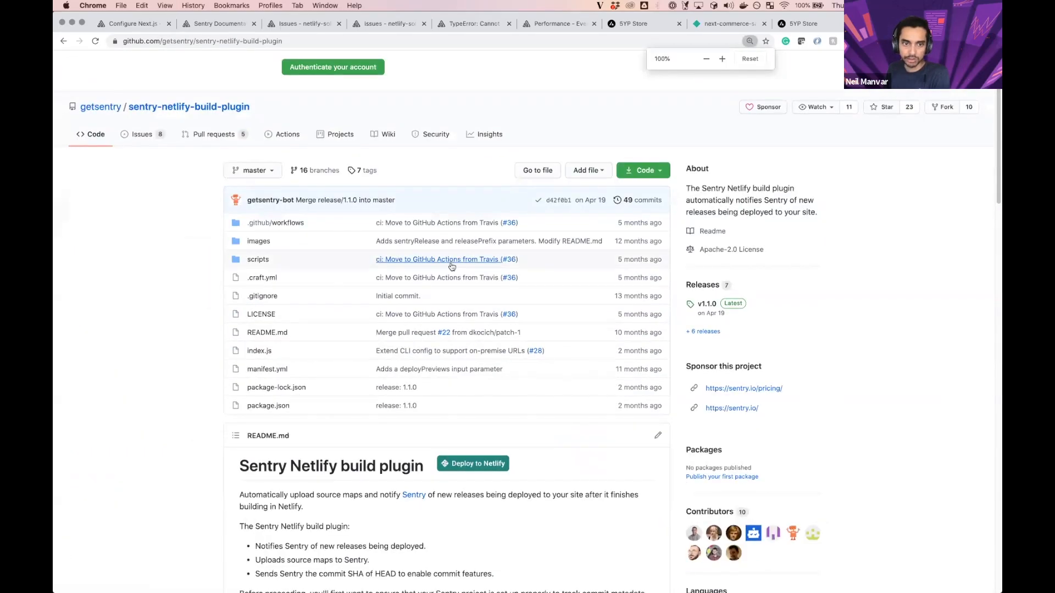
pyautogui.scroll(-3)
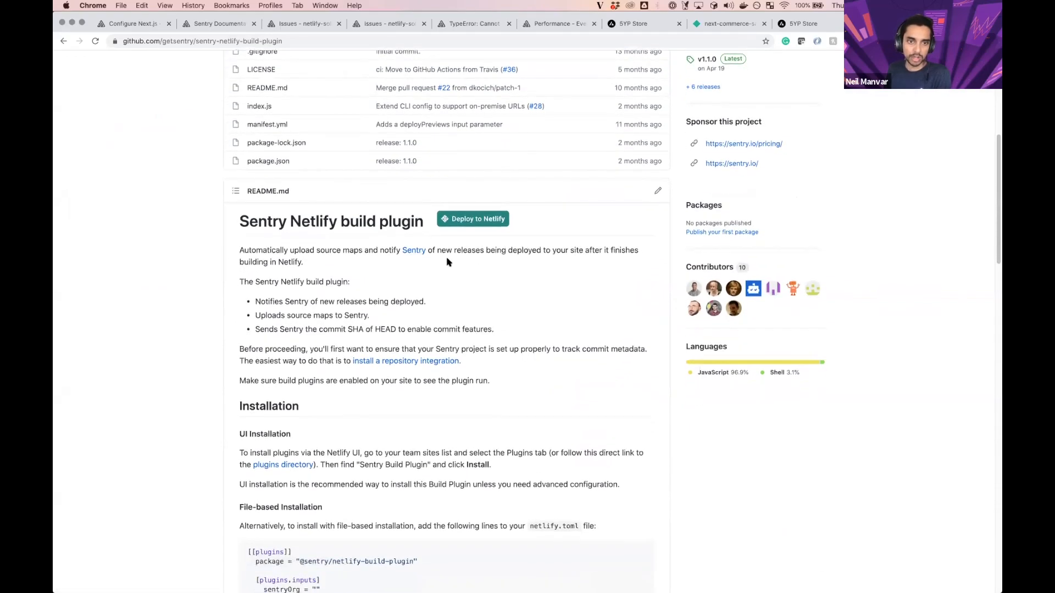
pyautogui.scroll(-3)
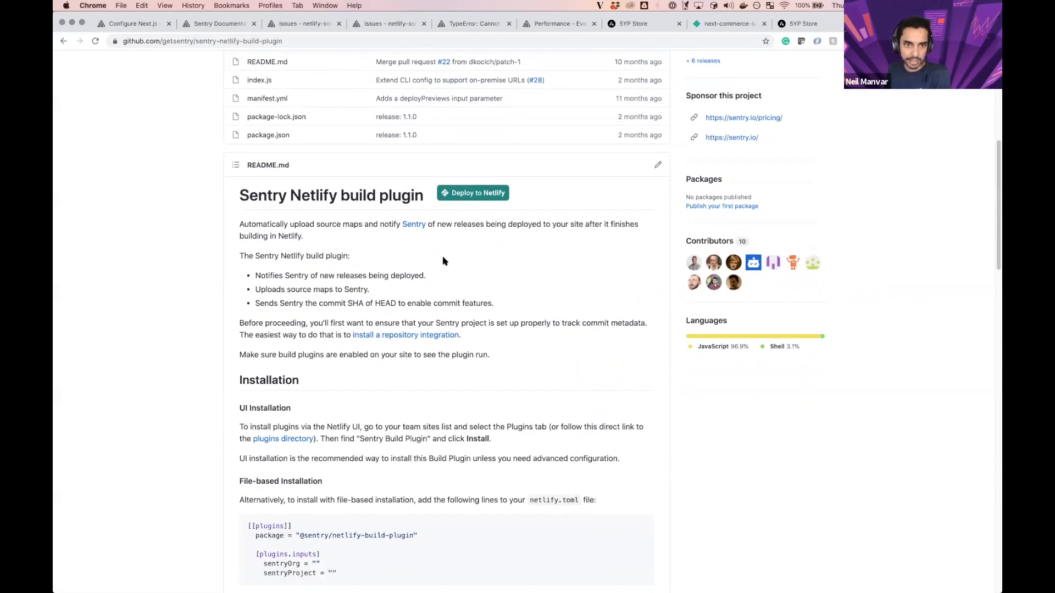
pyautogui.scroll(-3)
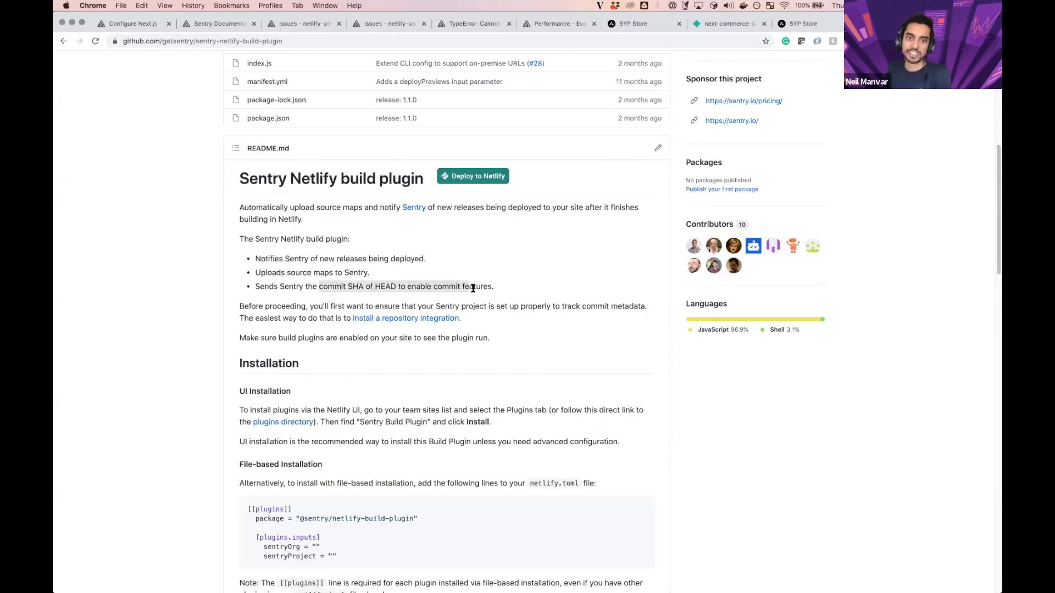
pyautogui.moveTo(320, 286); pyautogui.dragTo(493, 286)
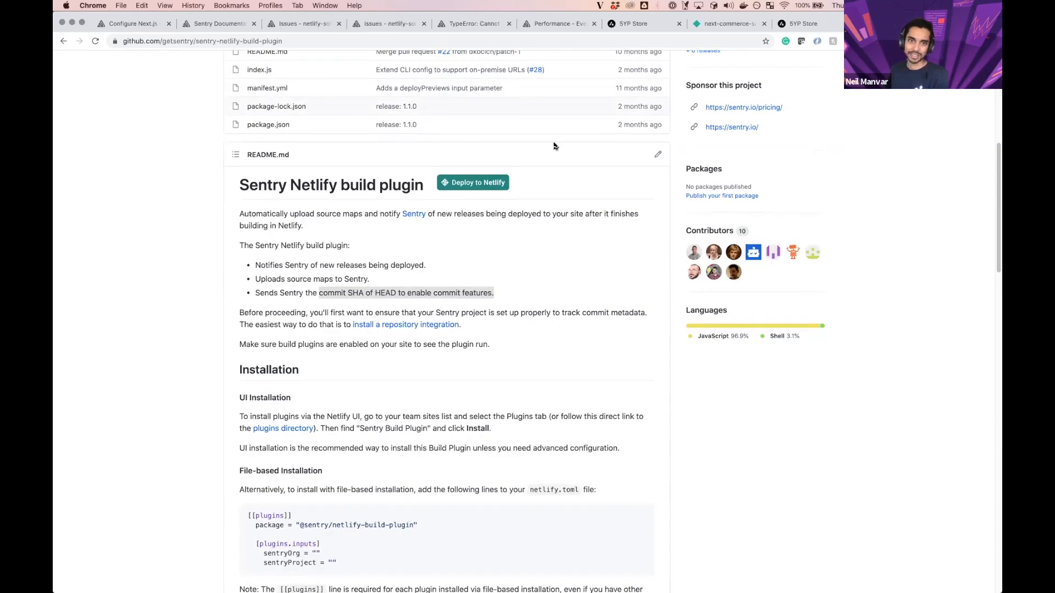
pyautogui.moveTo(679, 95)
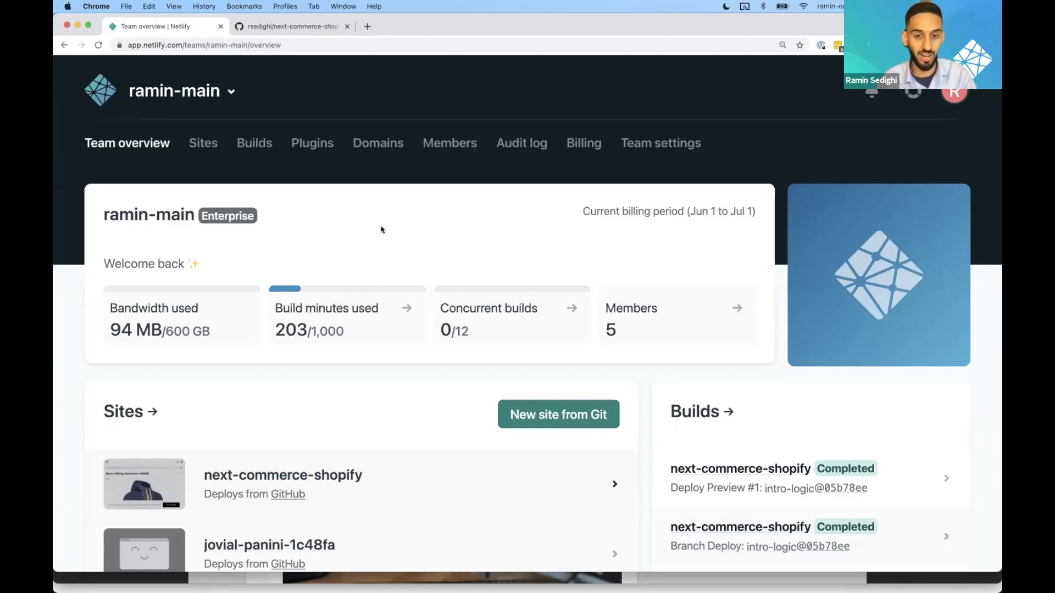
# Step: Scroll the ramin-main team overview down to the Sites and Builds lists
pyautogui.scroll(-3)
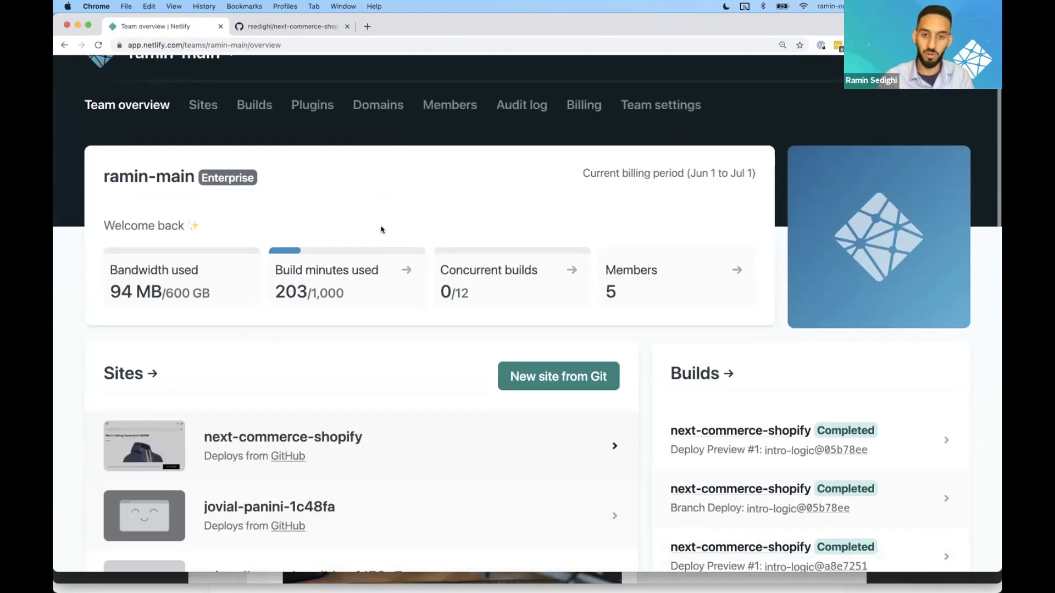
pyautogui.scroll(-3)
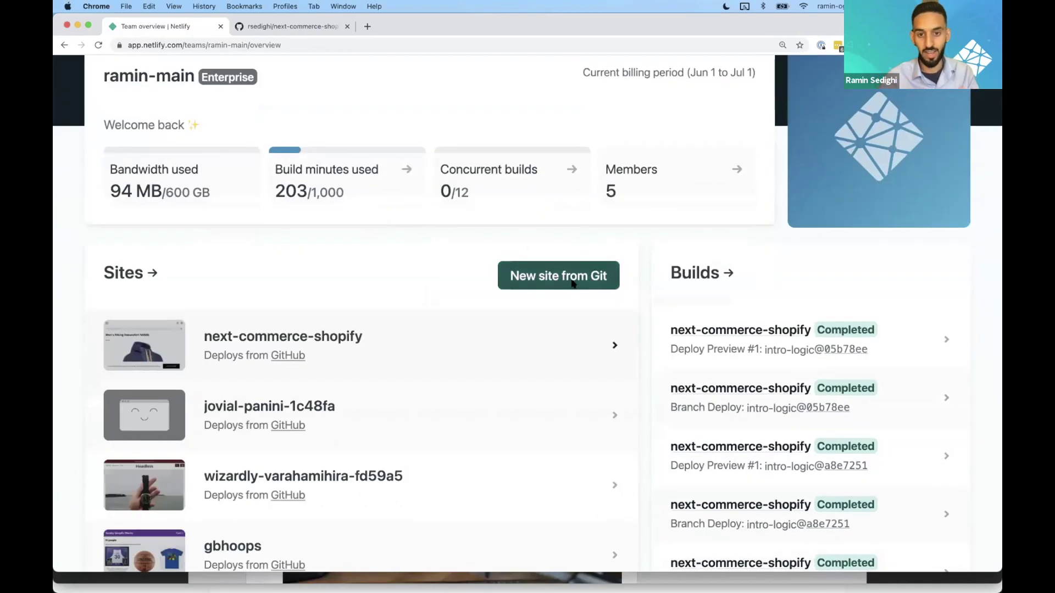
# Step: Start a new site from GitHub and search repositories for 'sentry' to pick commerce-next-sentry
pyautogui.click(559, 276)
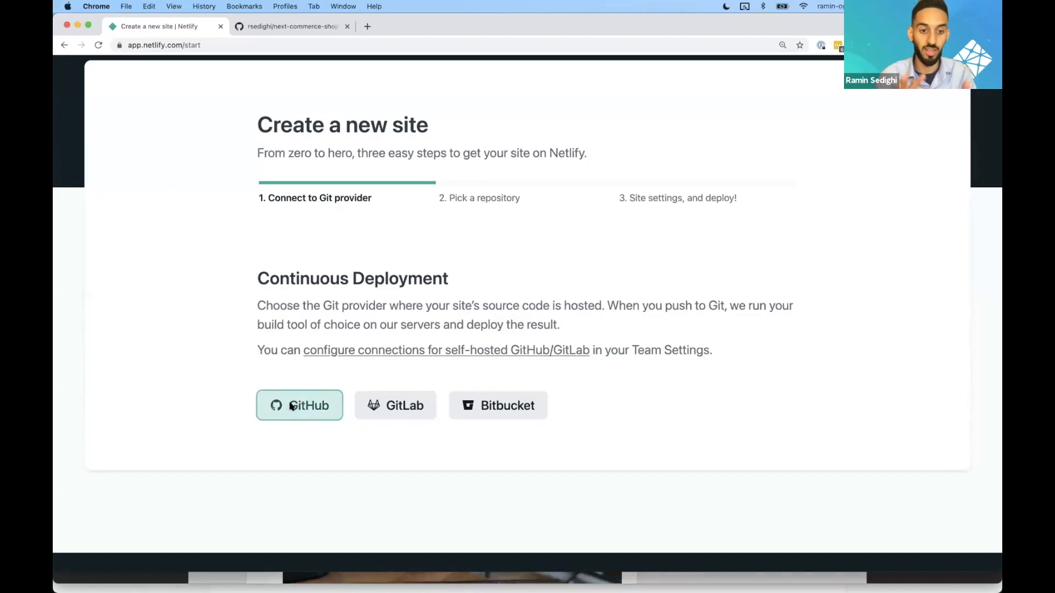
pyautogui.click(299, 405)
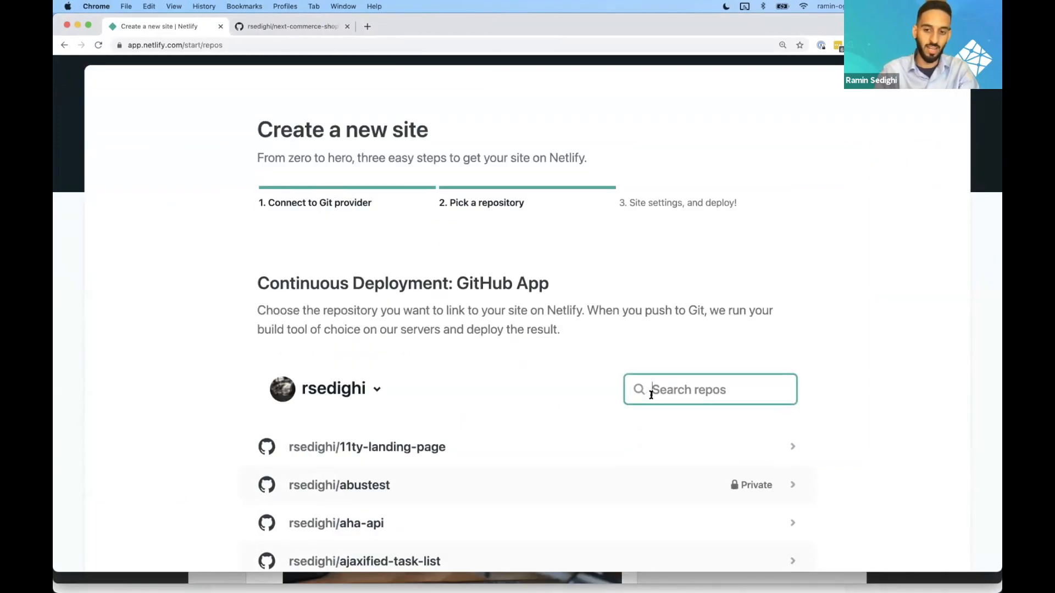
pyautogui.write('sentry')
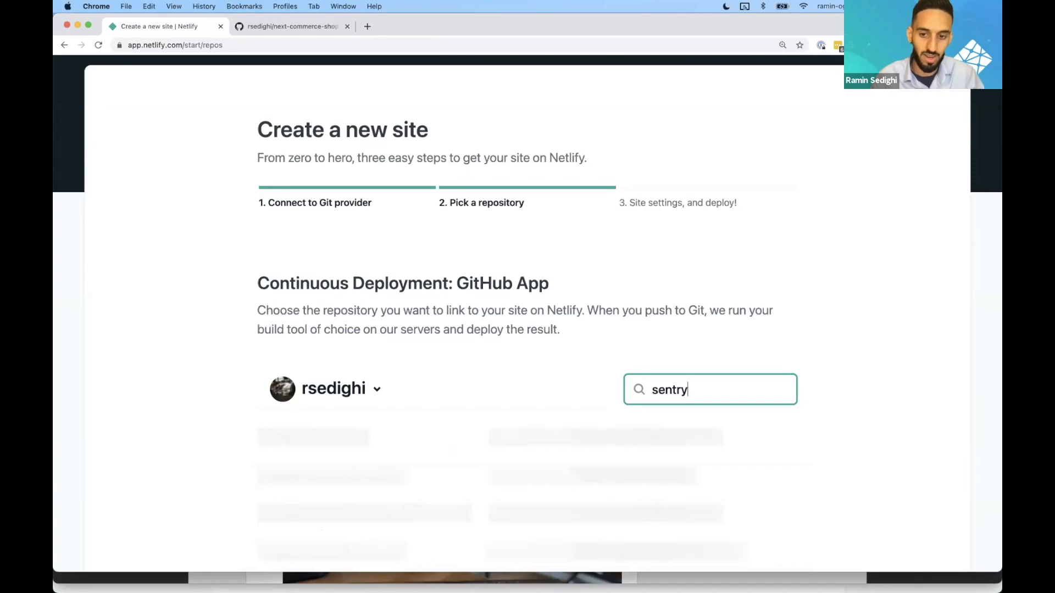
pyautogui.scroll(-3)
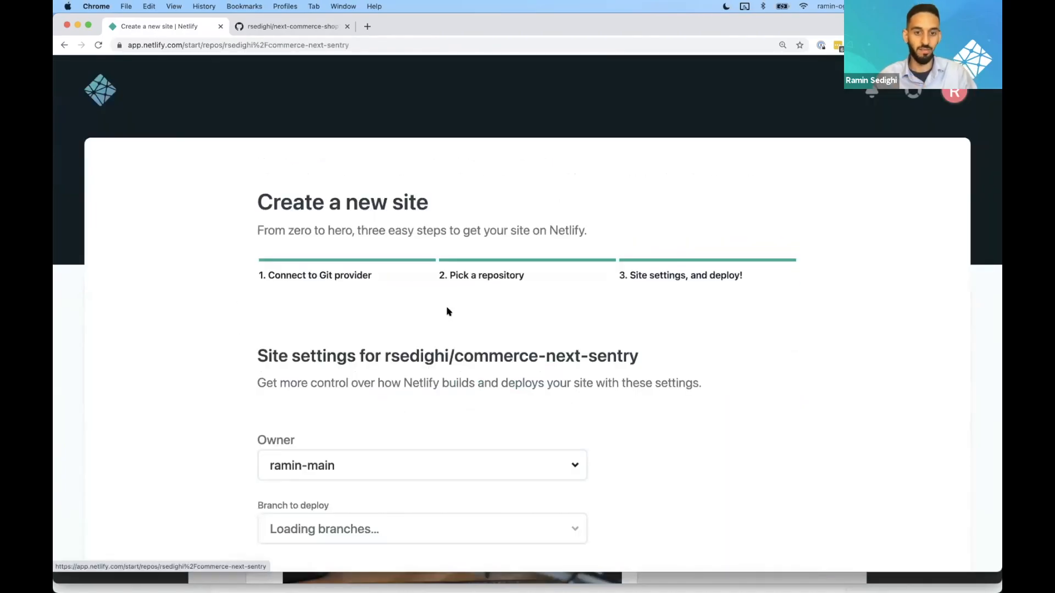
pyautogui.scroll(-3)
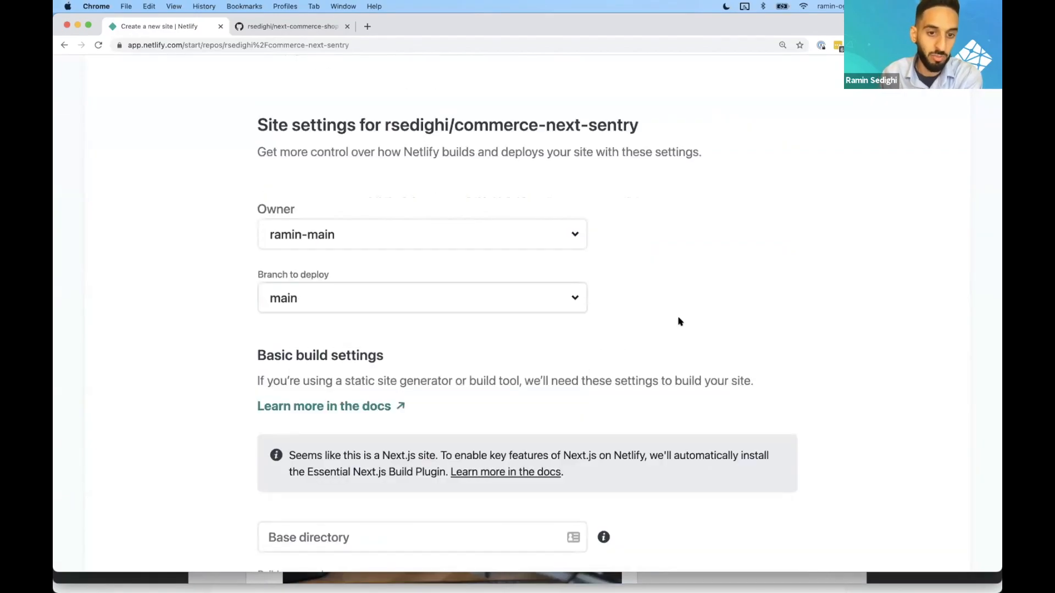
pyautogui.scroll(-3)
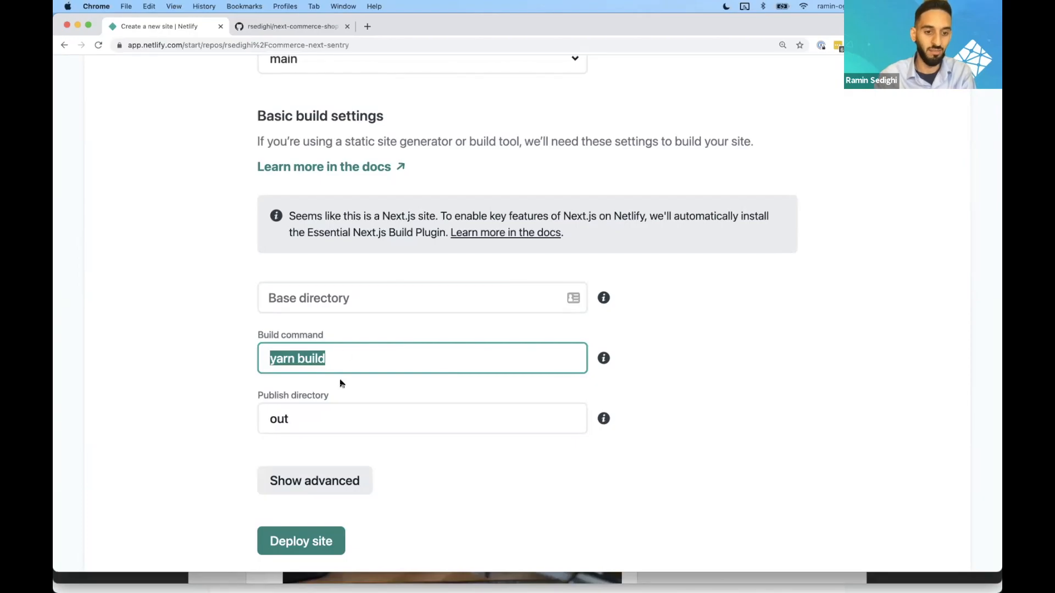
pyautogui.click(315, 481)
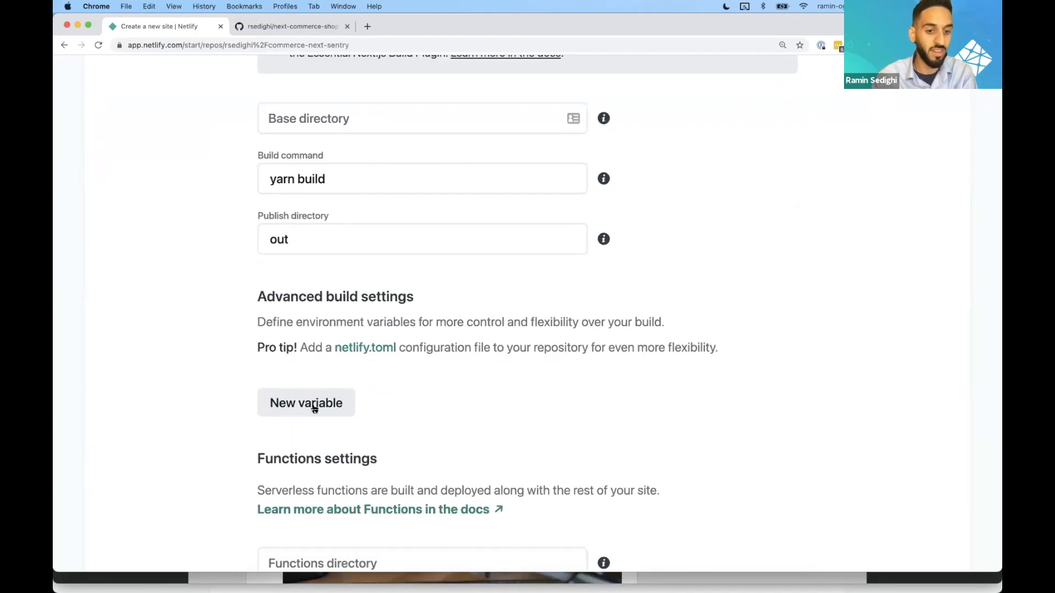
pyautogui.click(306, 403)
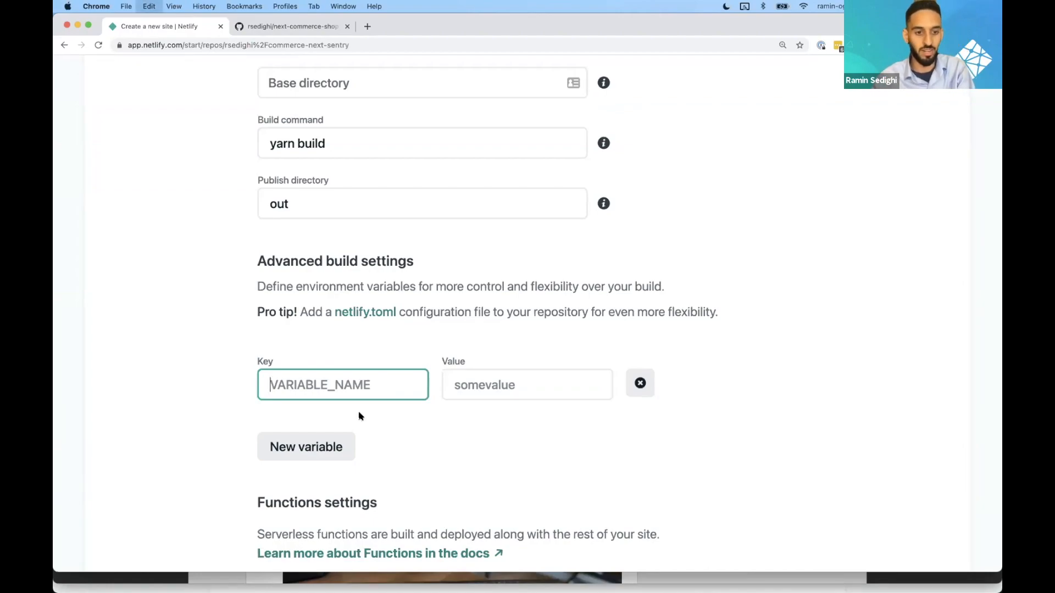
pyautogui.click(527, 385)
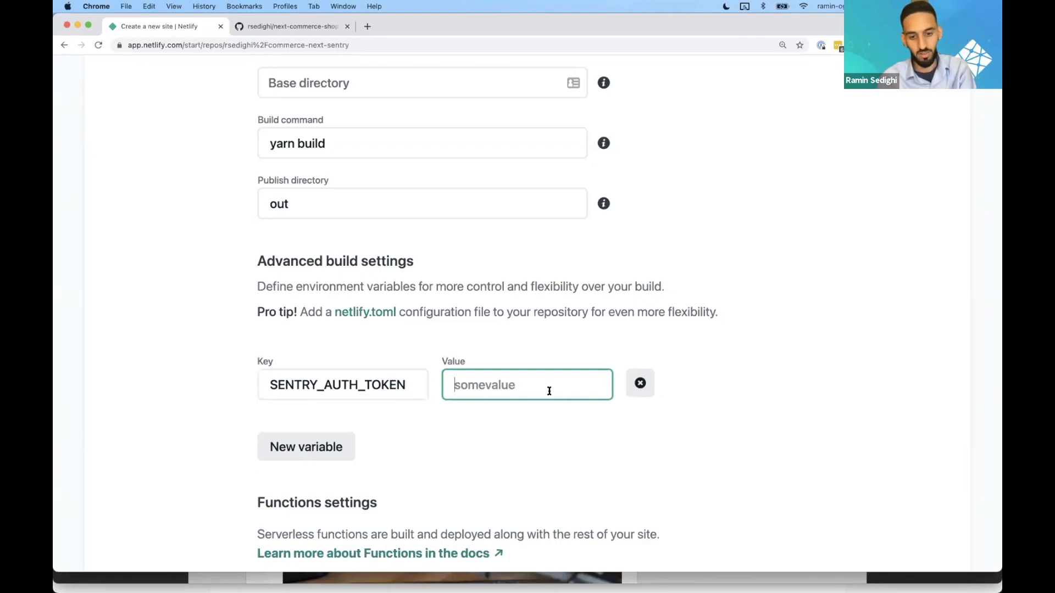
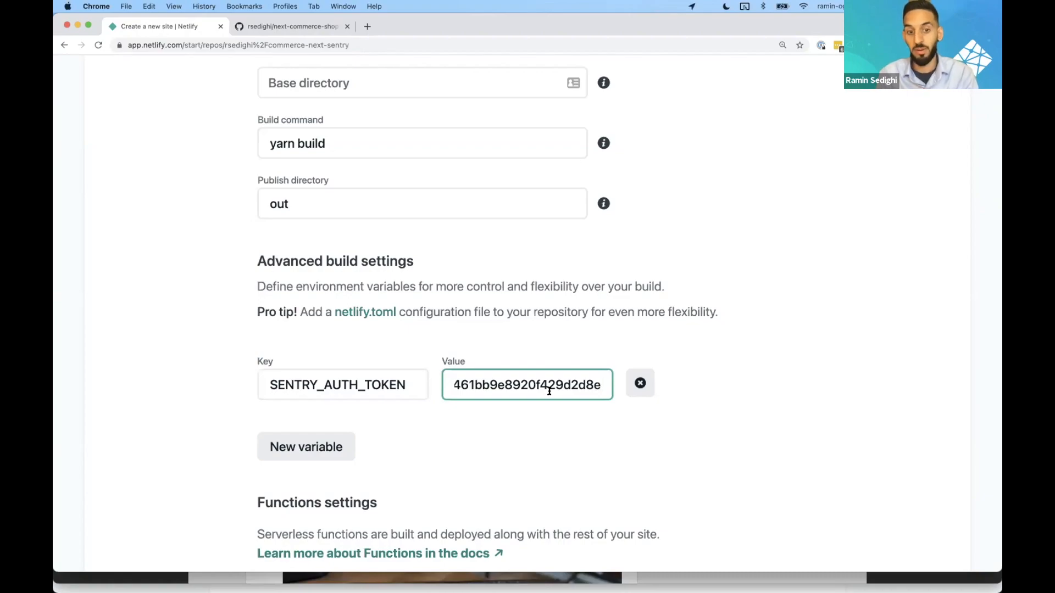
pyautogui.moveTo(361, 442)
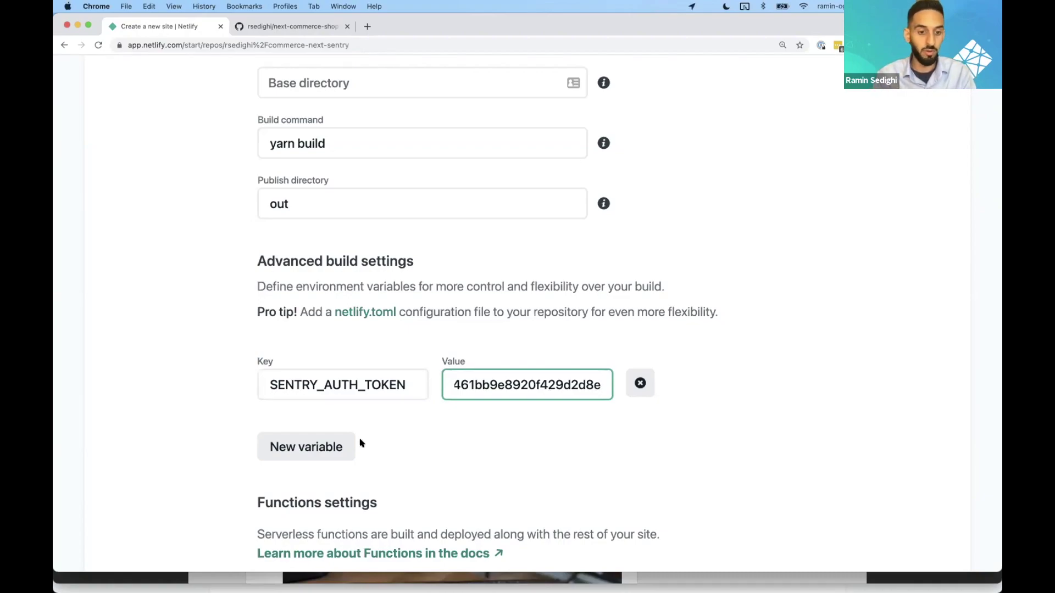
# Step: Add SENTRY_ORG set to netlify-solution-engineering and deploy the site
pyautogui.click(306, 446)
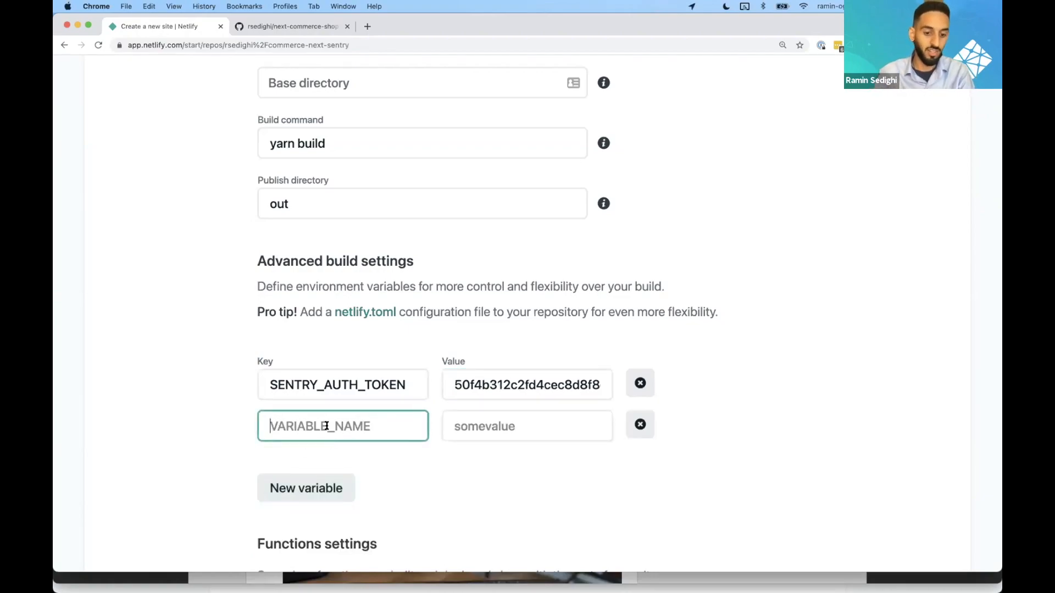
pyautogui.write('SENTRY_ORG')
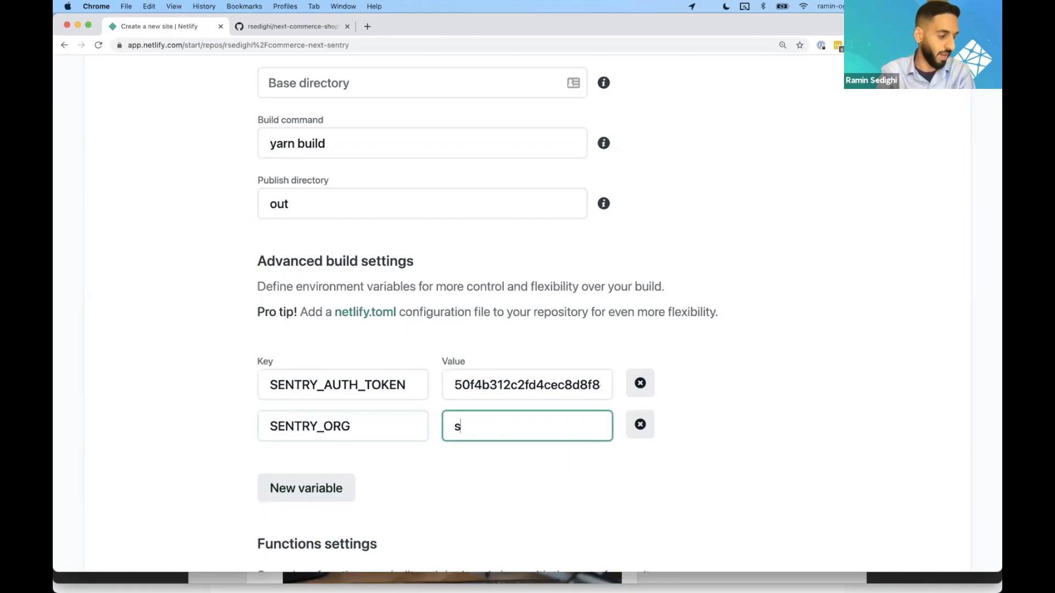
pyautogui.write('netlify-solution-e')
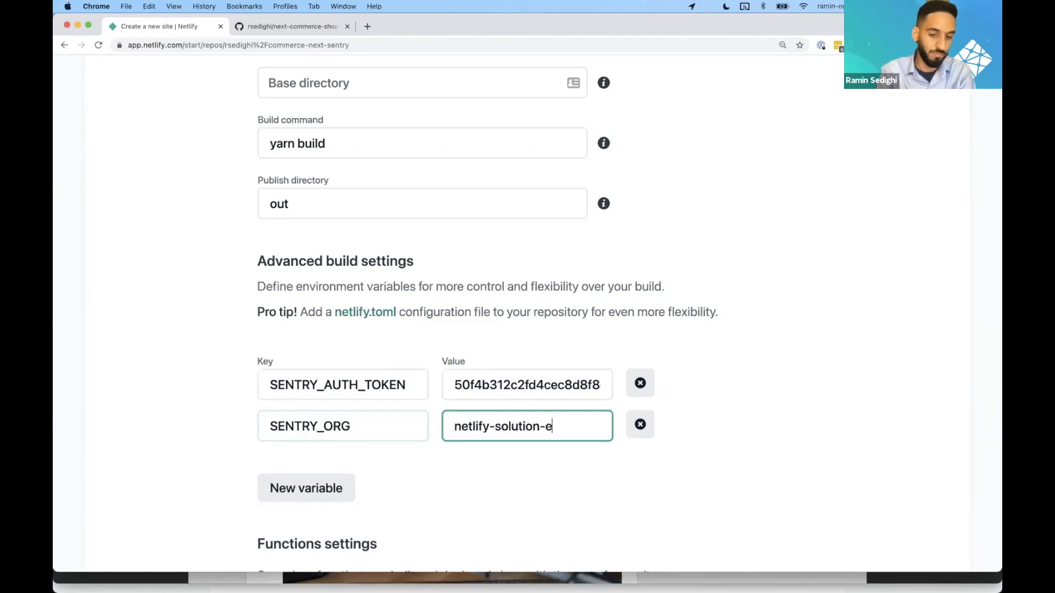
pyautogui.write('ngineering')
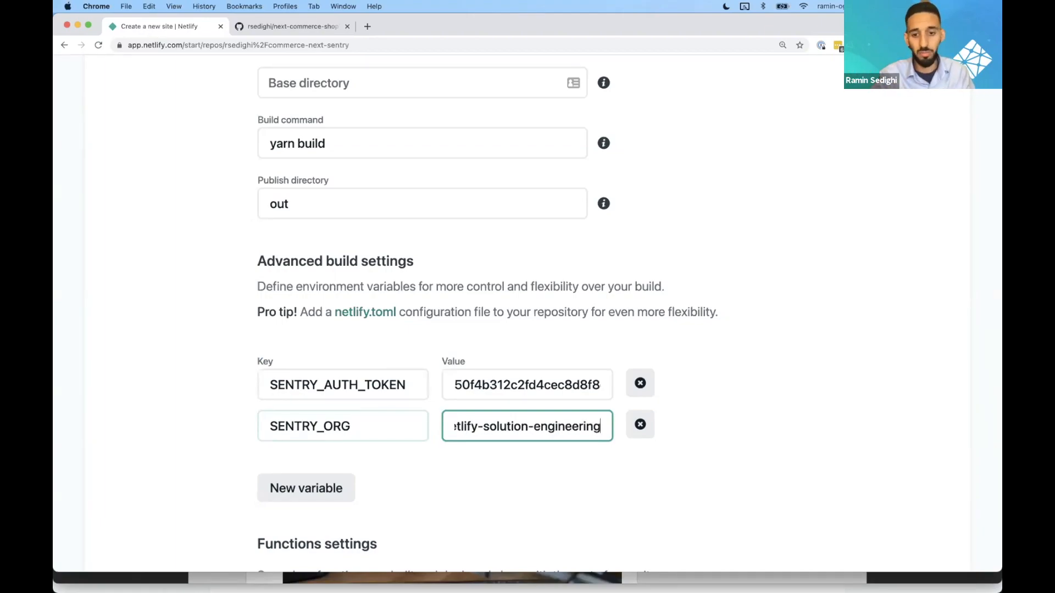
pyautogui.scroll(-3)
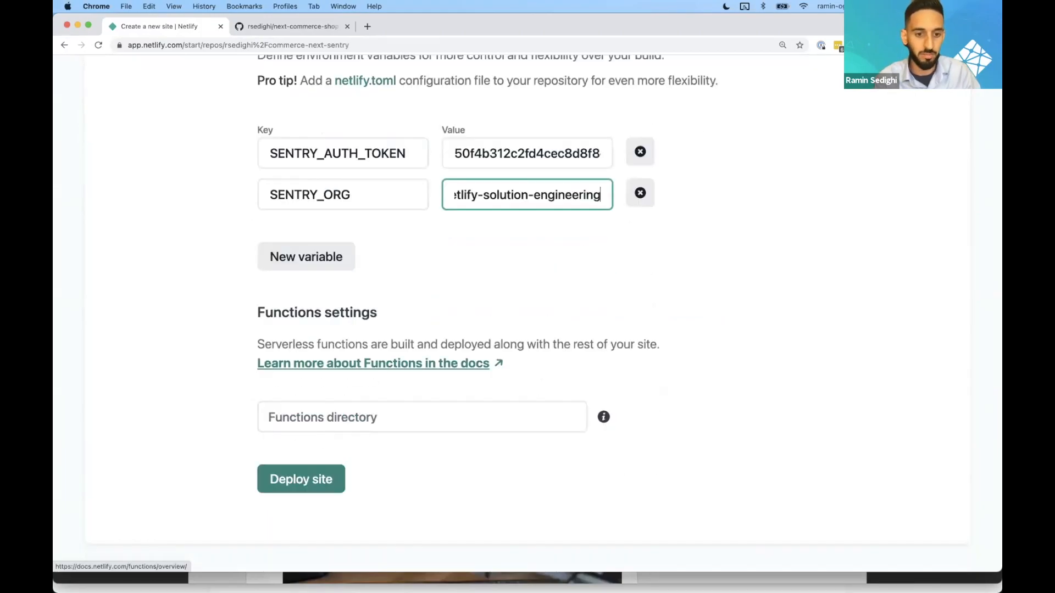
pyautogui.click(300, 478)
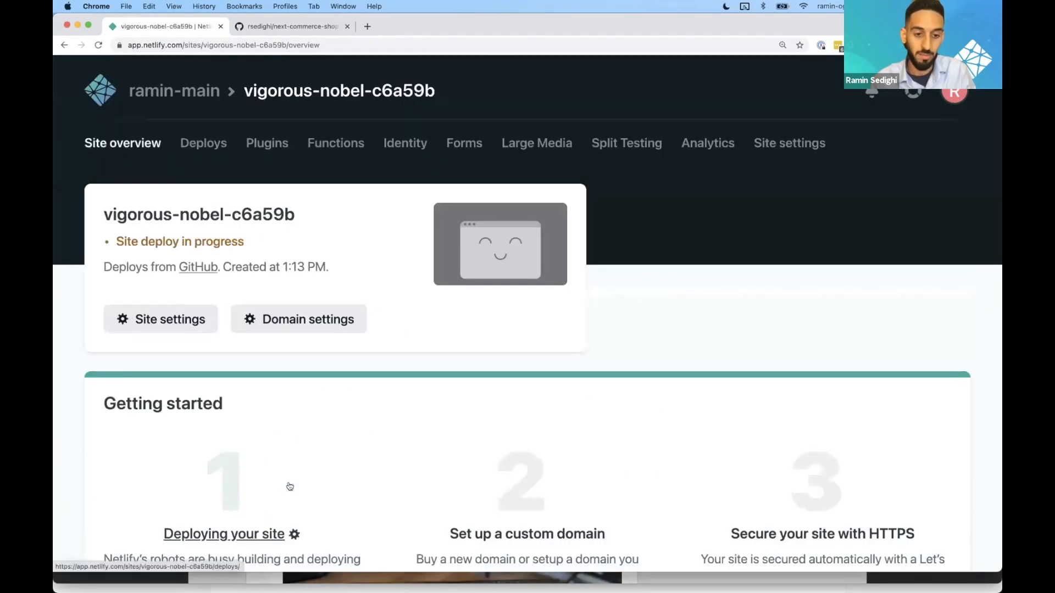
# Step: Open the running main@HEAD production deploy to view its build log
pyautogui.scroll(-3)
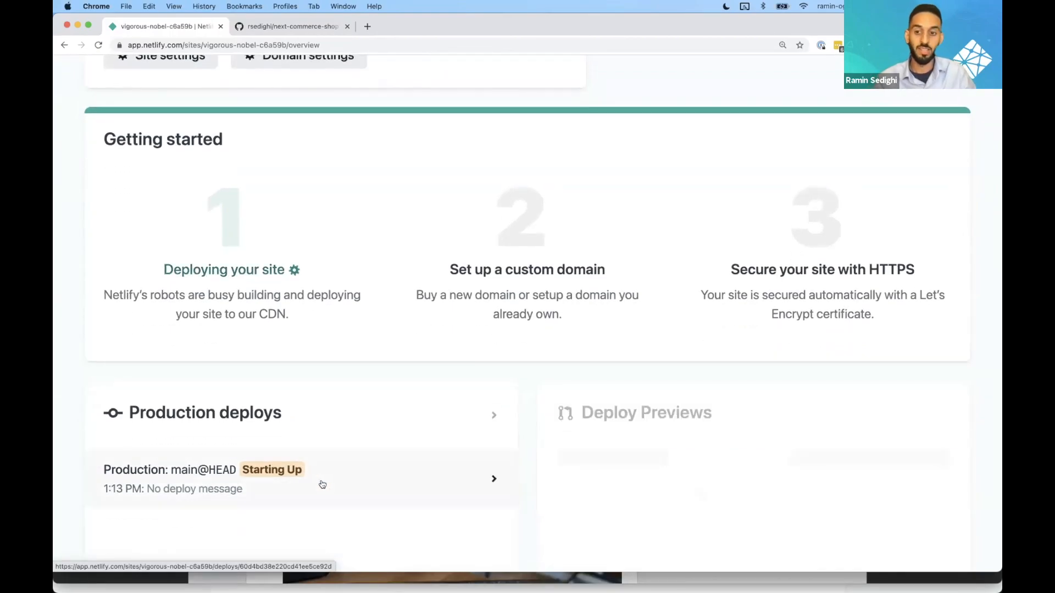
pyautogui.click(322, 485)
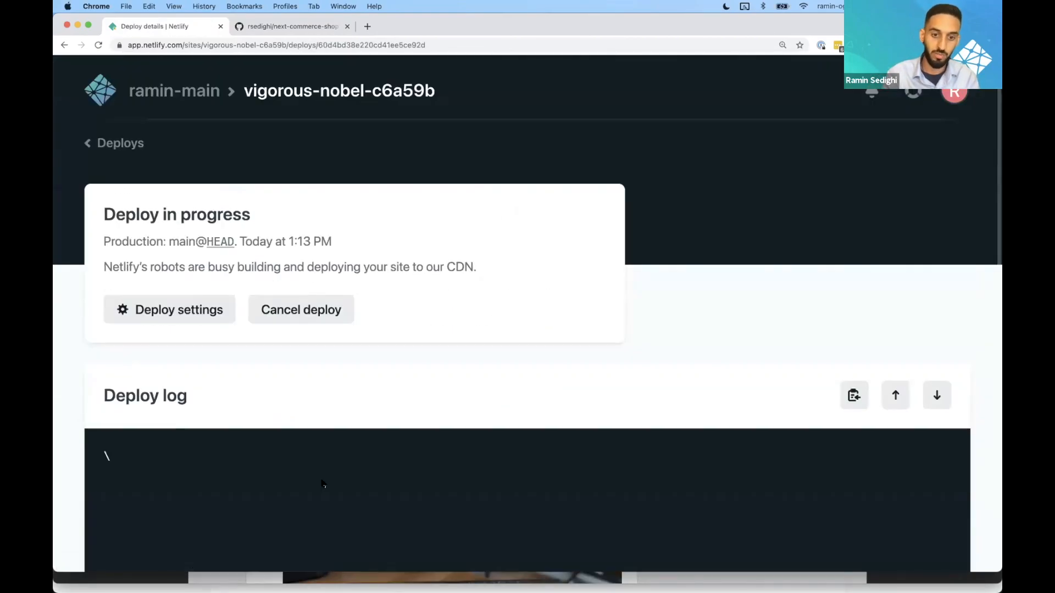
pyautogui.scroll(-3)
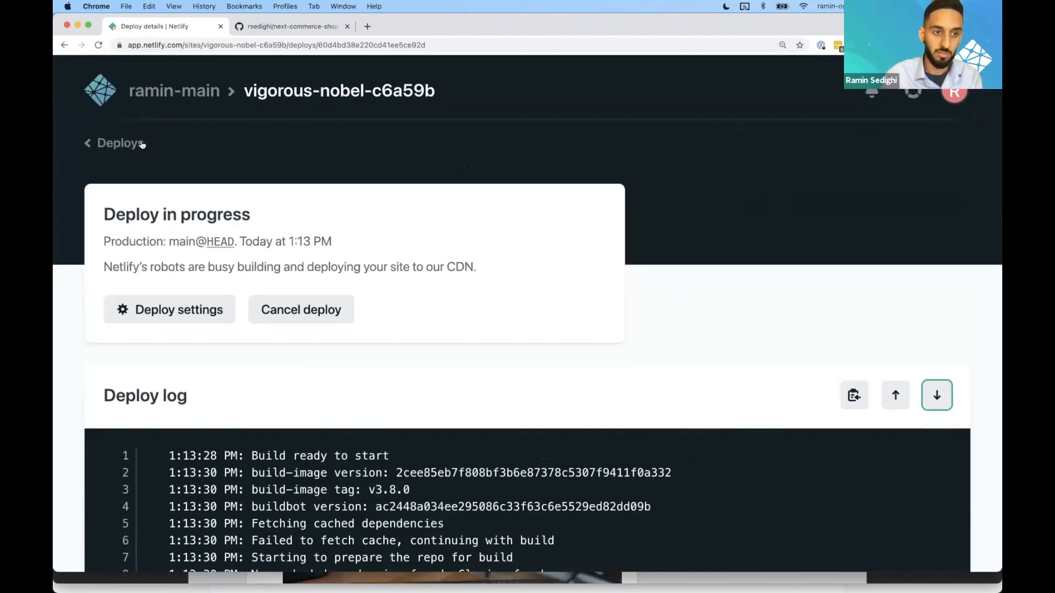
pyautogui.moveTo(132, 147)
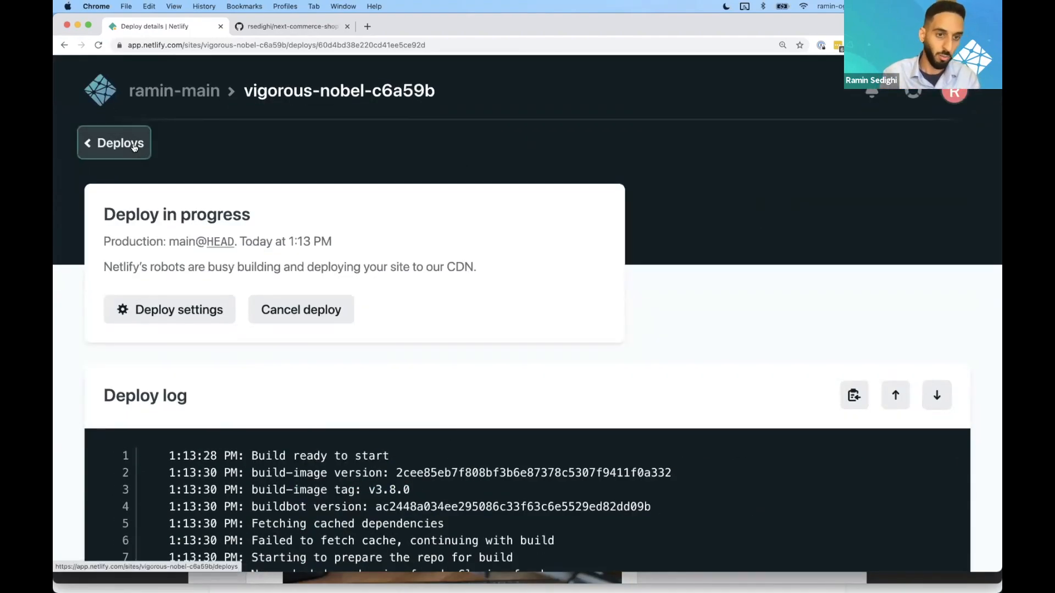
# Step: Go to Build & deploy settings and edit the Deploy contexts section
pyautogui.click(115, 142)
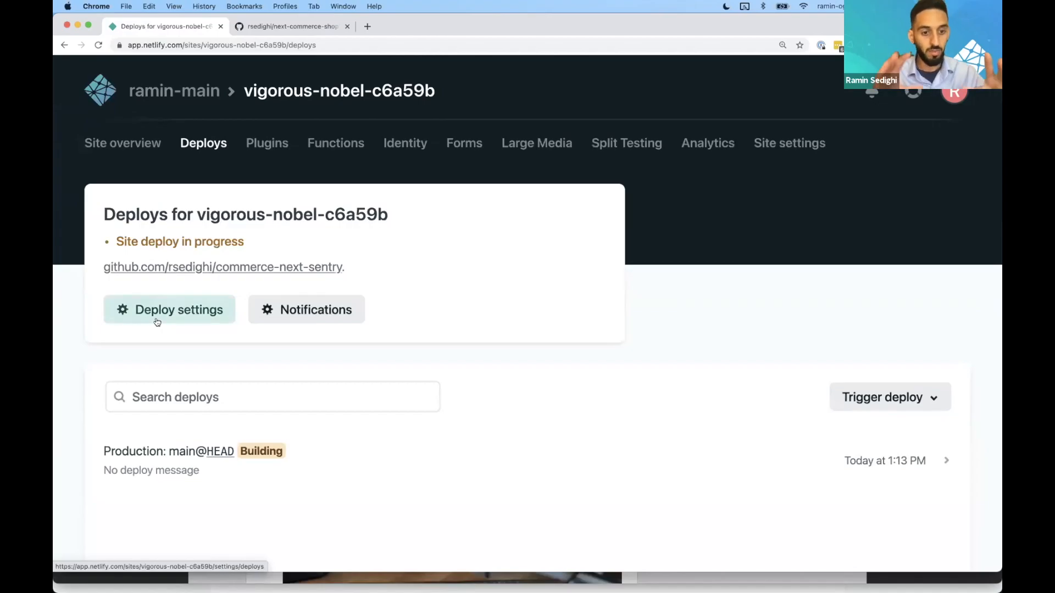
pyautogui.click(170, 309)
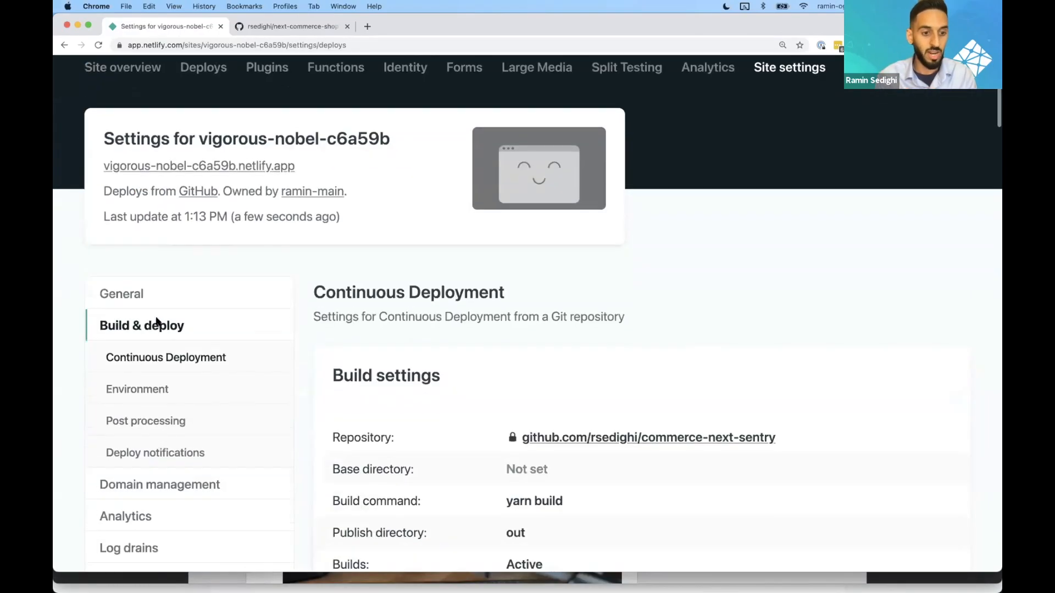
pyautogui.scroll(-3)
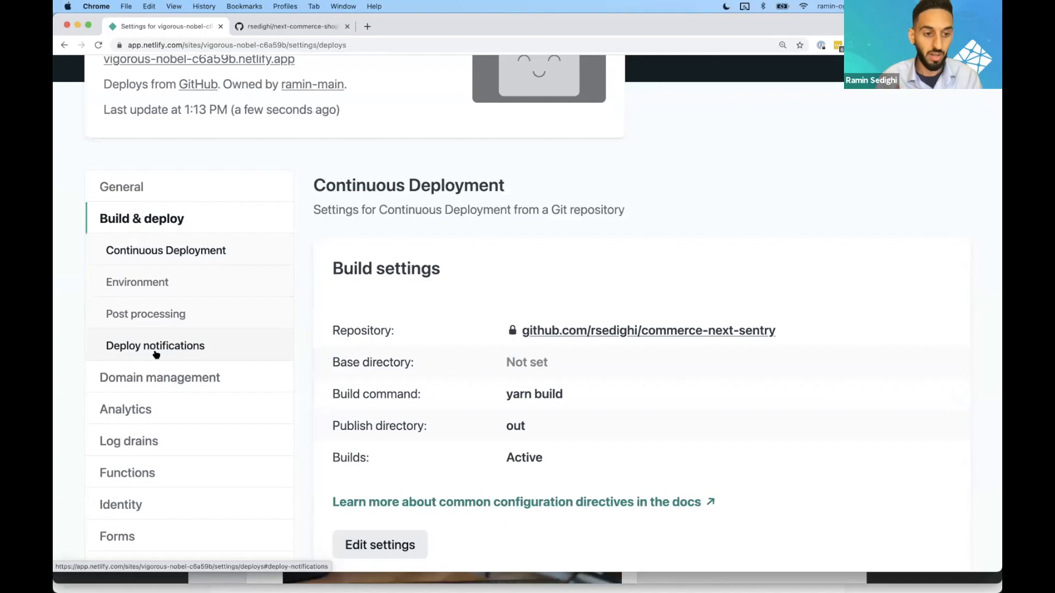
pyautogui.click(137, 281)
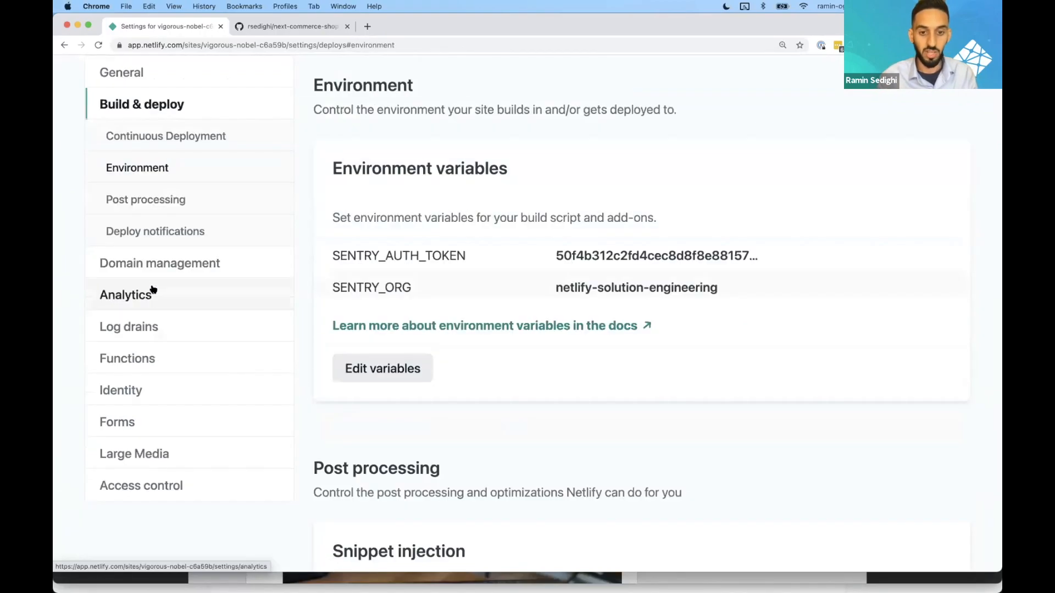
pyautogui.scroll(-3)
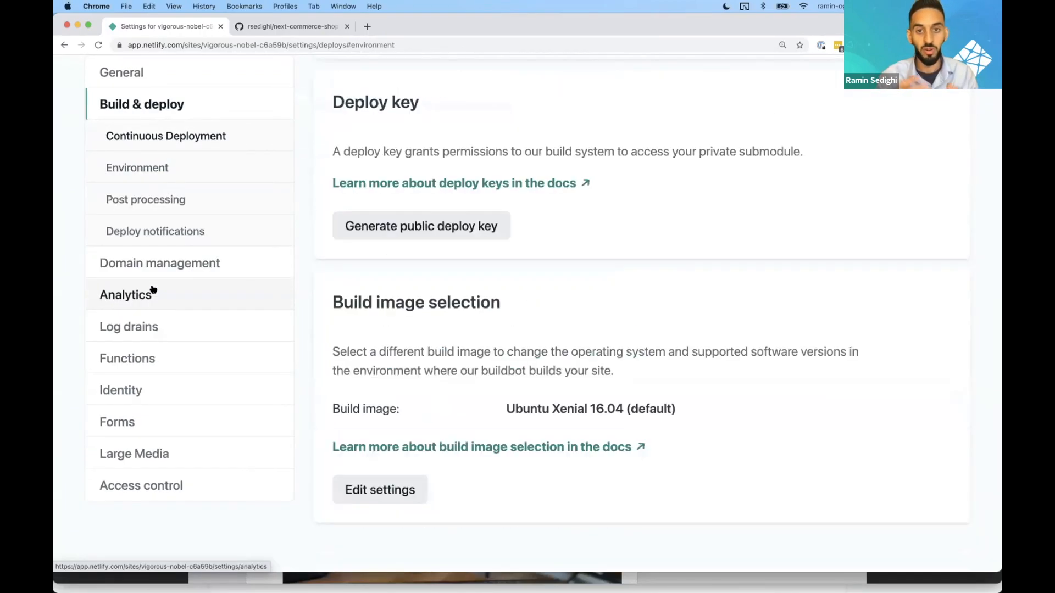
pyautogui.scroll(3)
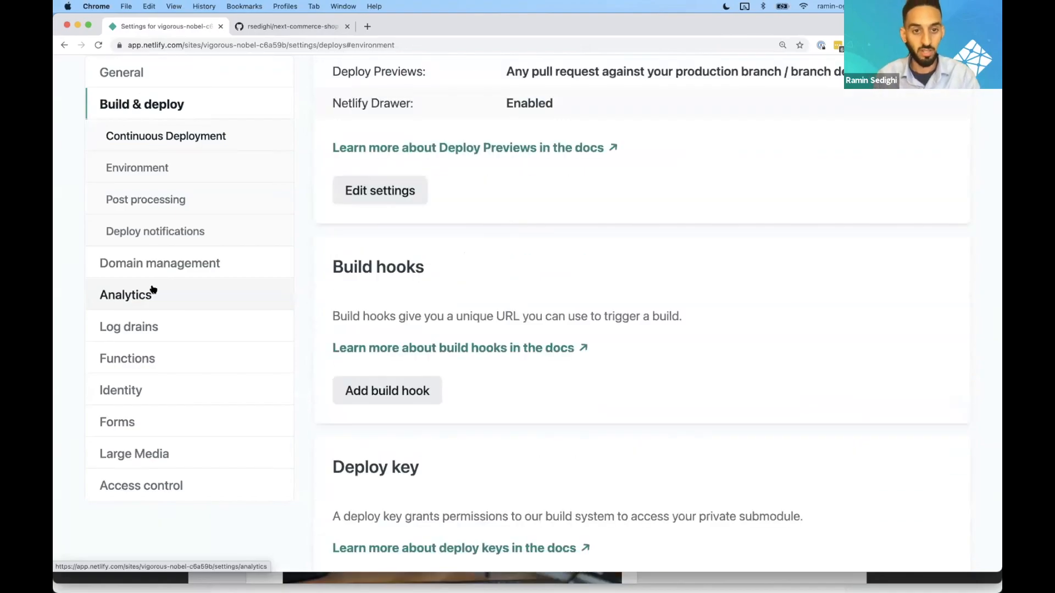
pyautogui.scroll(3)
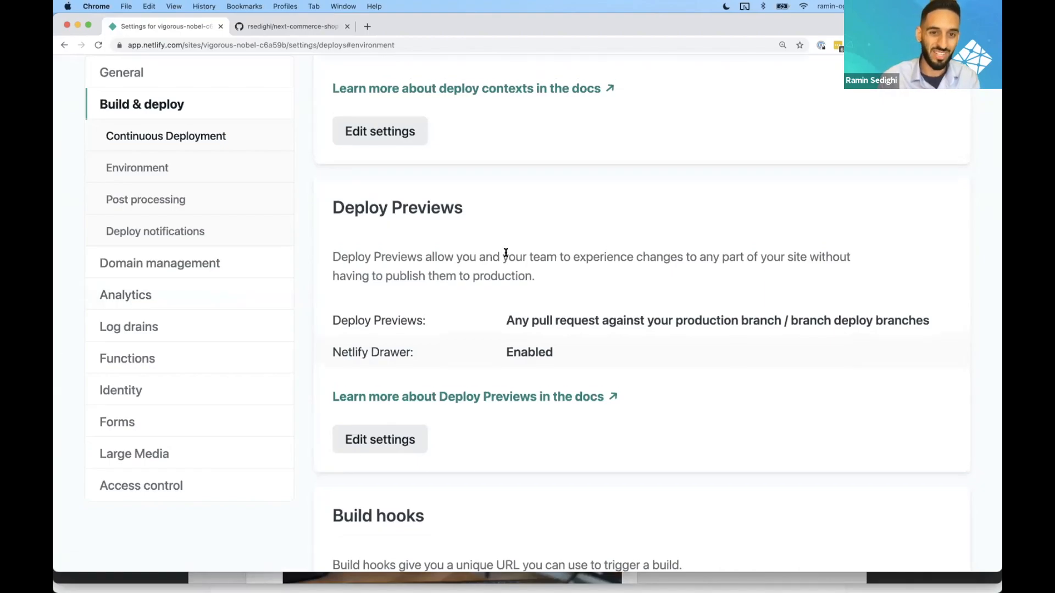
pyautogui.click(380, 130)
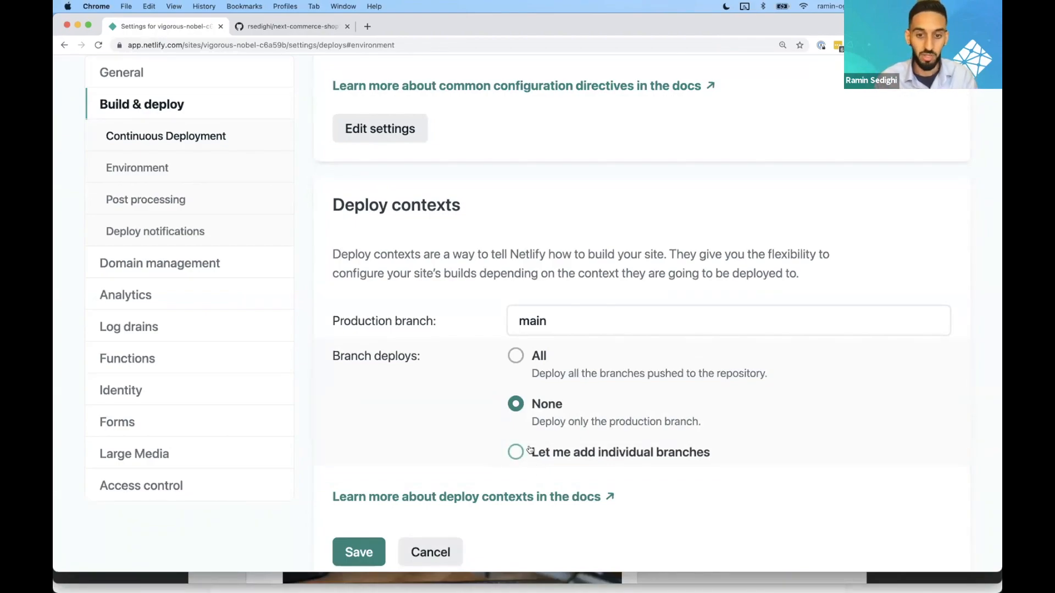
# Step: Set branch deploys to individual branches, add Feature2021.7, and save
pyautogui.click(515, 355)
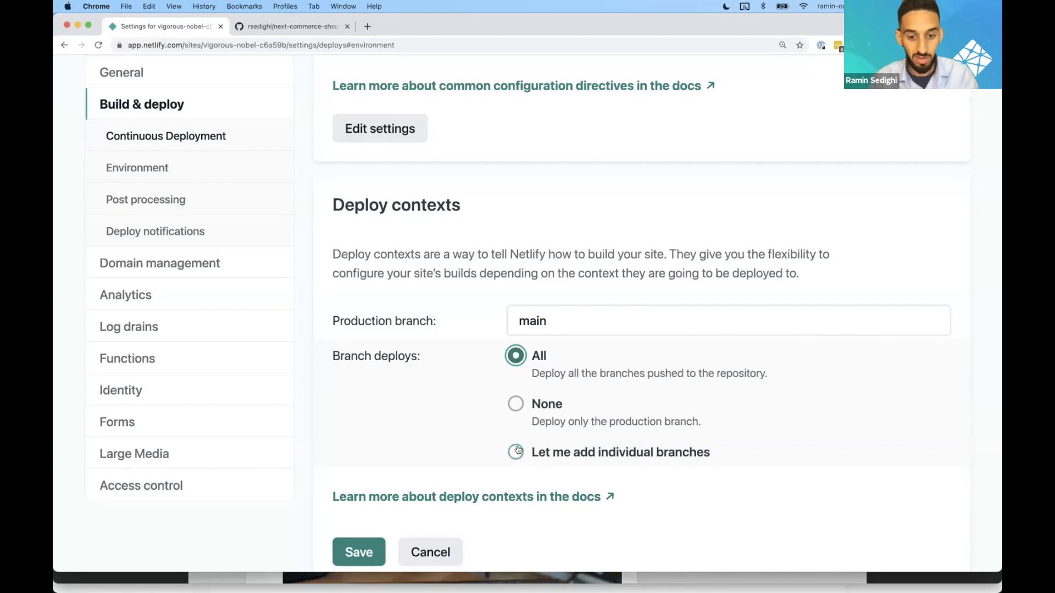
pyautogui.click(516, 451)
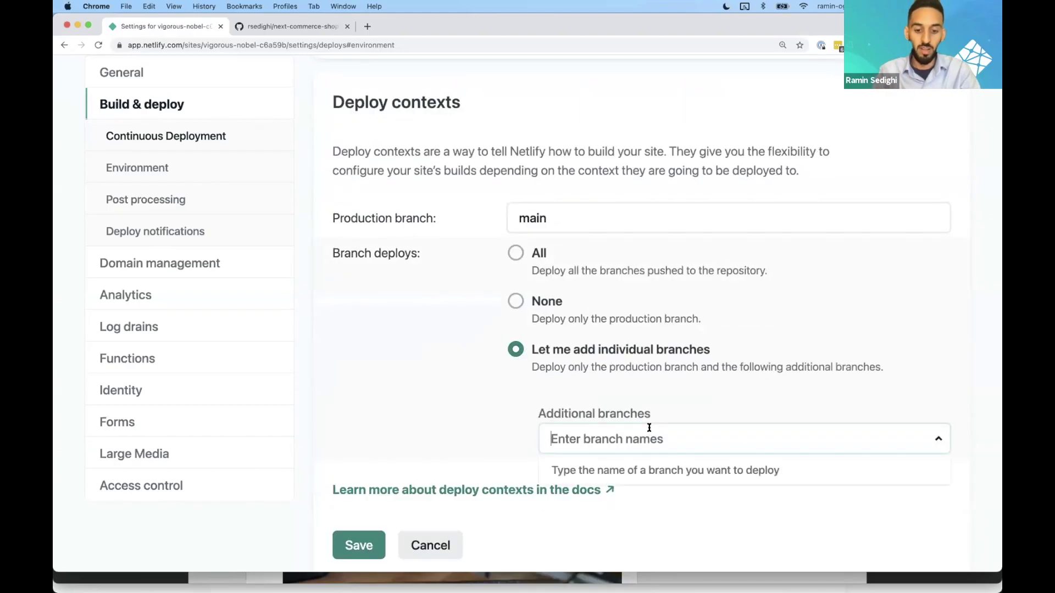
pyautogui.write('Feature2021.')
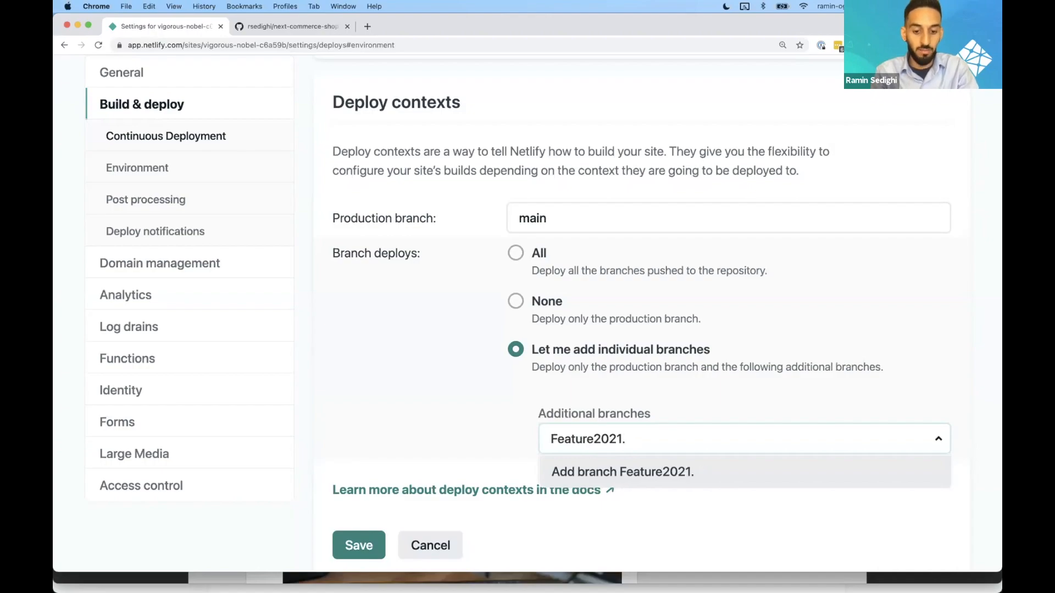
pyautogui.click(622, 472)
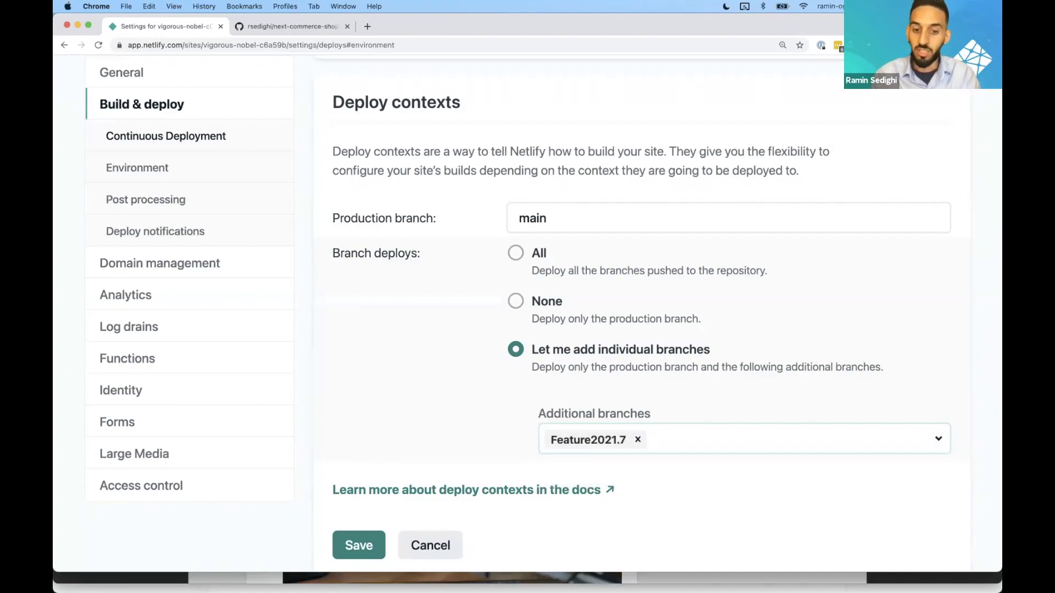
pyautogui.click(359, 545)
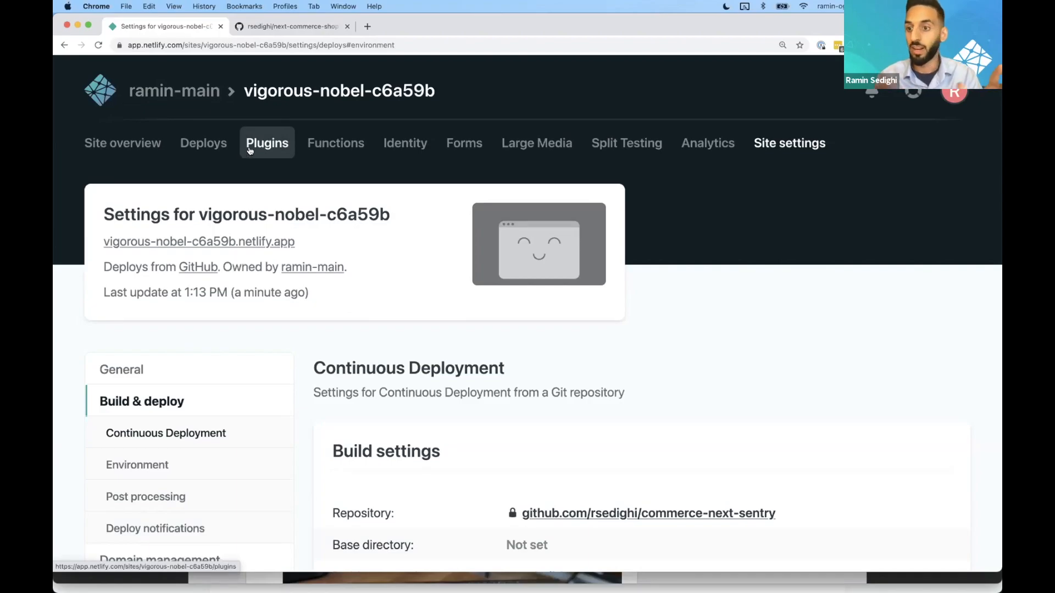
# Step: Open the site's Plugins tab listing the installed Essential Next.js plugin
pyautogui.click(267, 143)
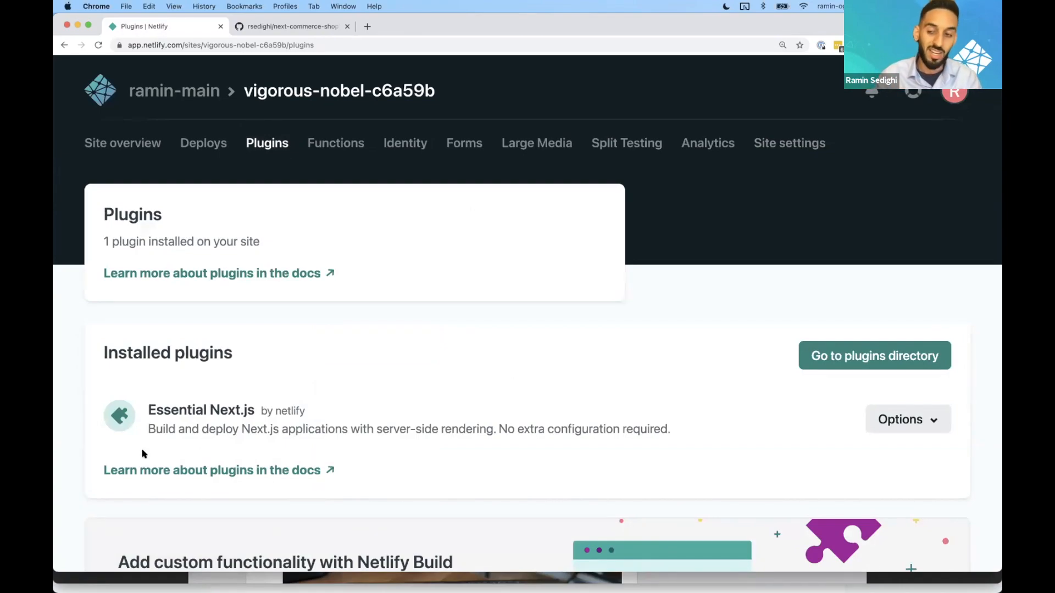
pyautogui.moveTo(531, 416)
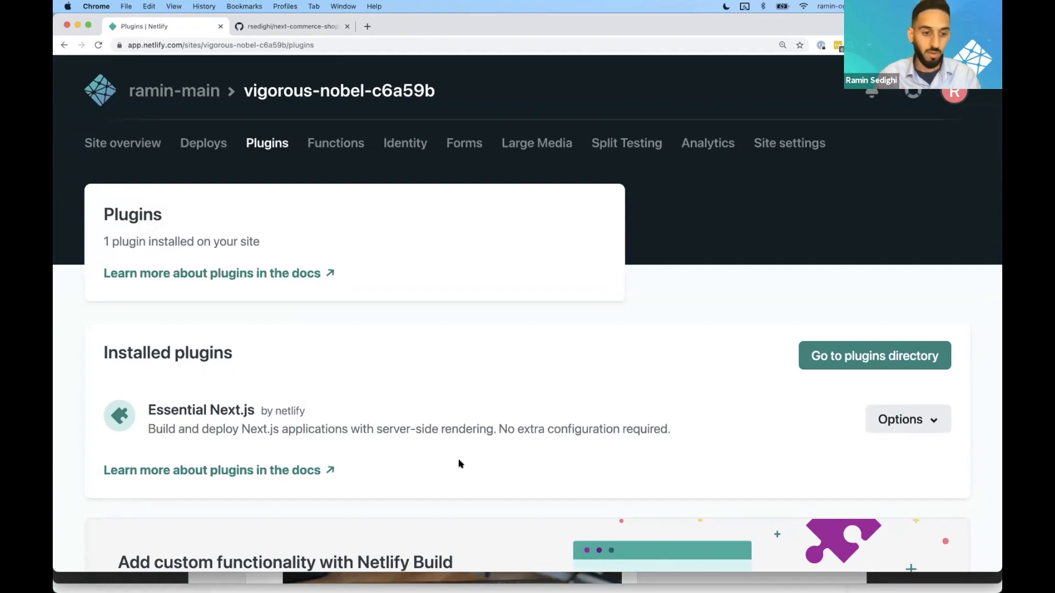
pyautogui.moveTo(837, 356)
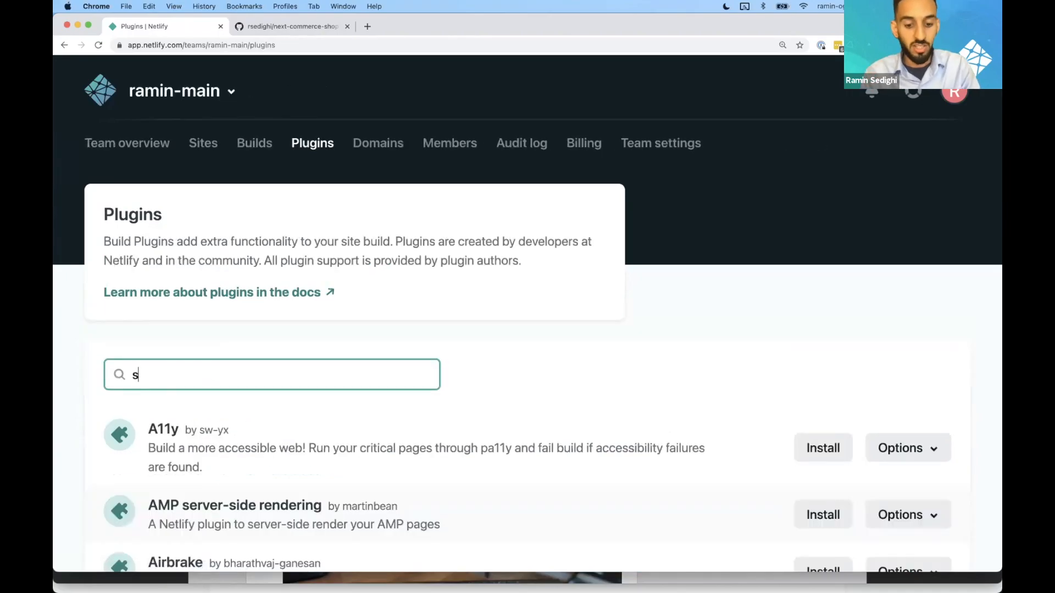
# Step: Search for the Sentry build plugin and install it on vigorous-nobel-c6a59b
pyautogui.write('entry')
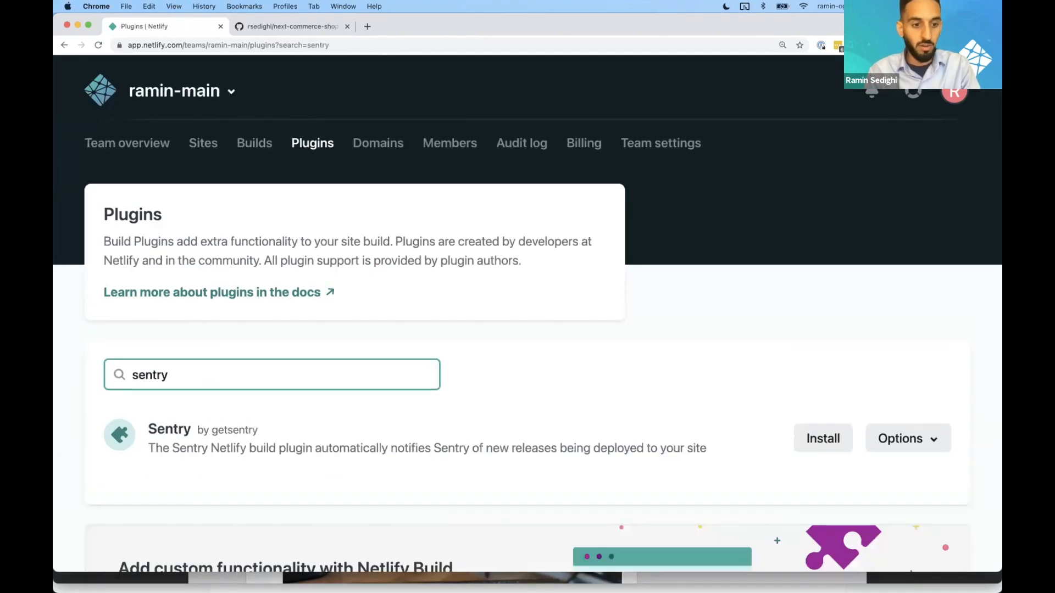
pyautogui.click(823, 438)
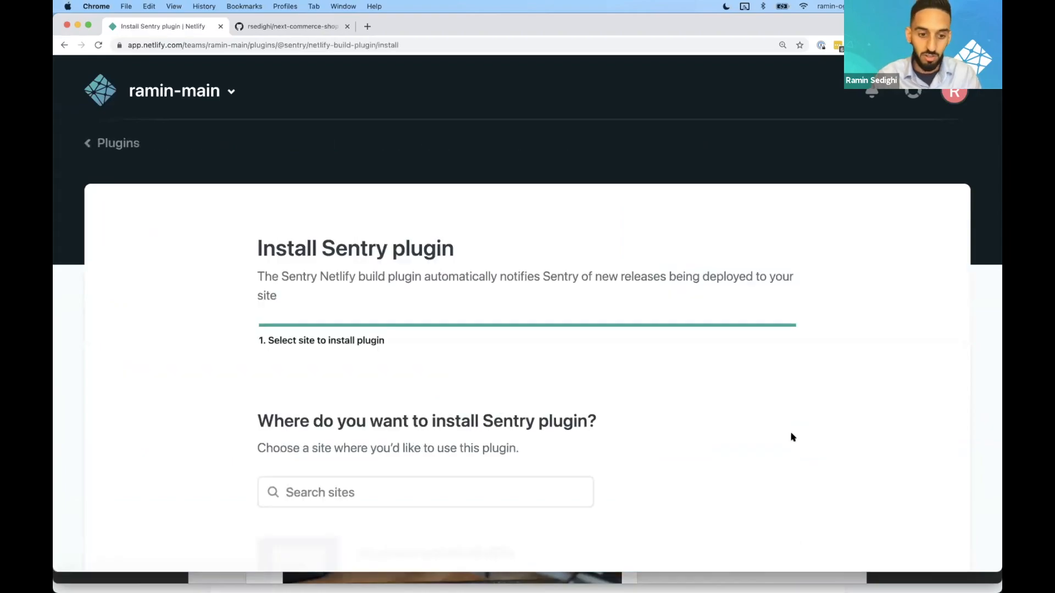
pyautogui.scroll(-3)
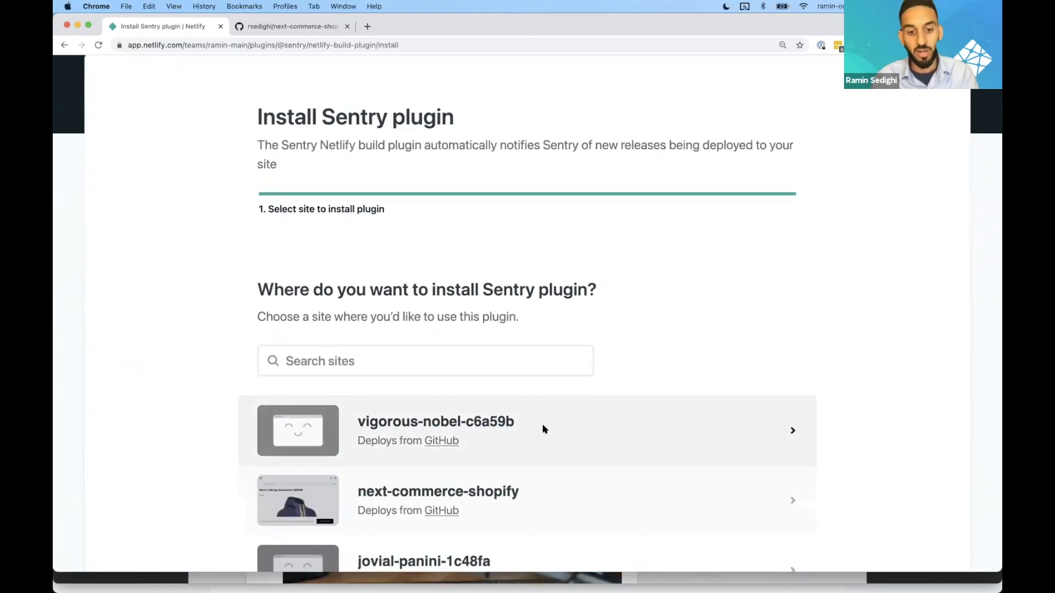
pyautogui.click(435, 431)
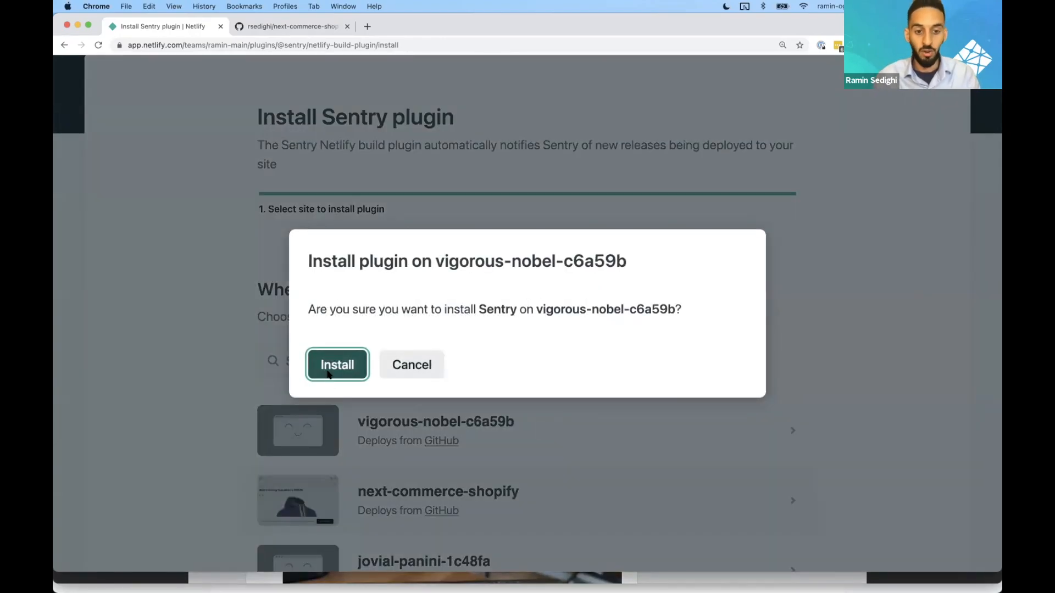
pyautogui.click(337, 364)
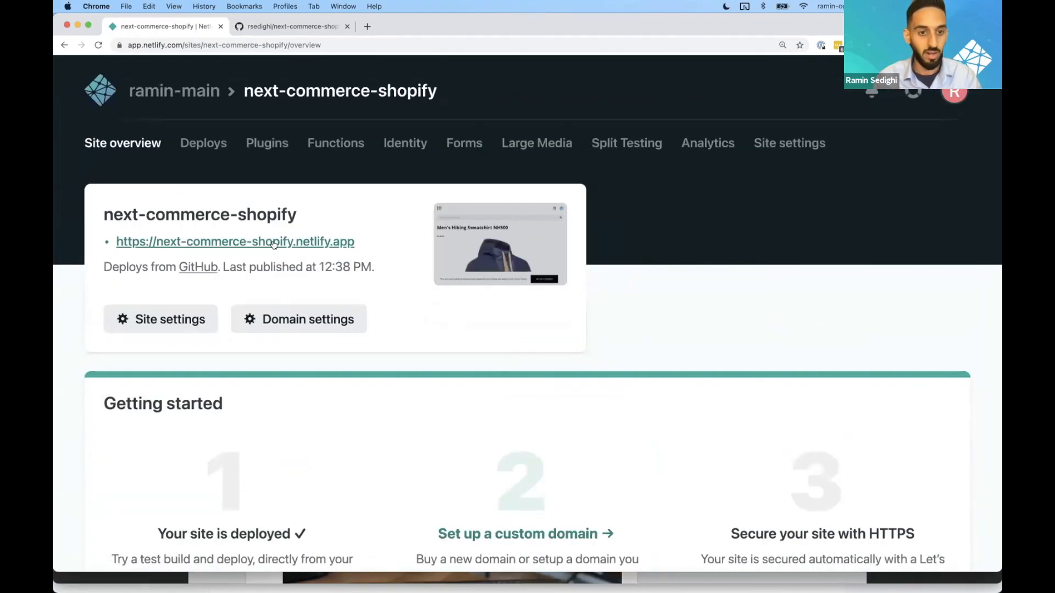
# Step: Open the next-commerce-shopify deploys list and check its branch filter options
pyautogui.click(234, 242)
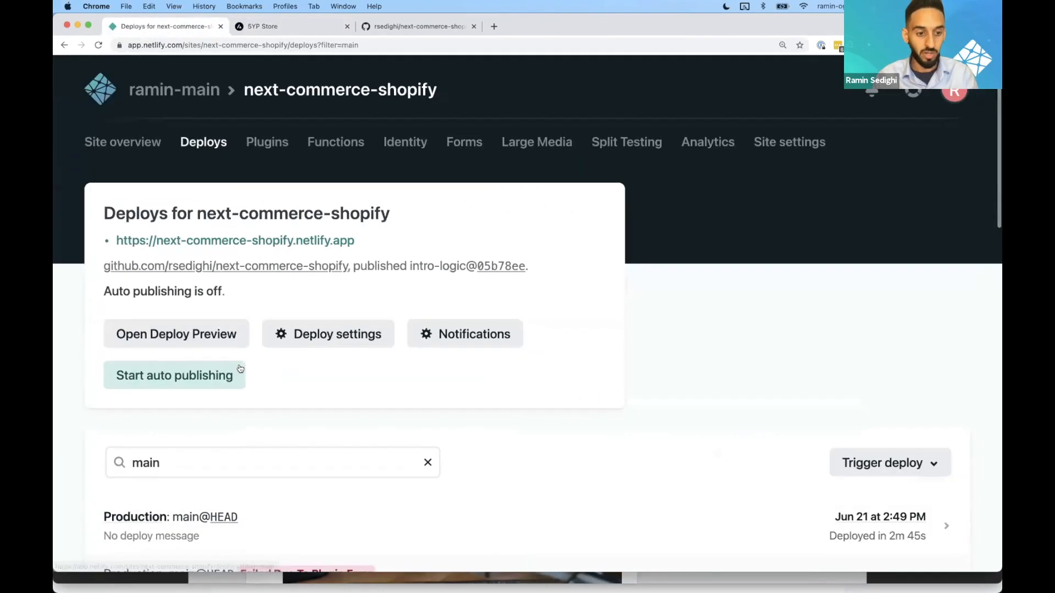
pyautogui.click(273, 463)
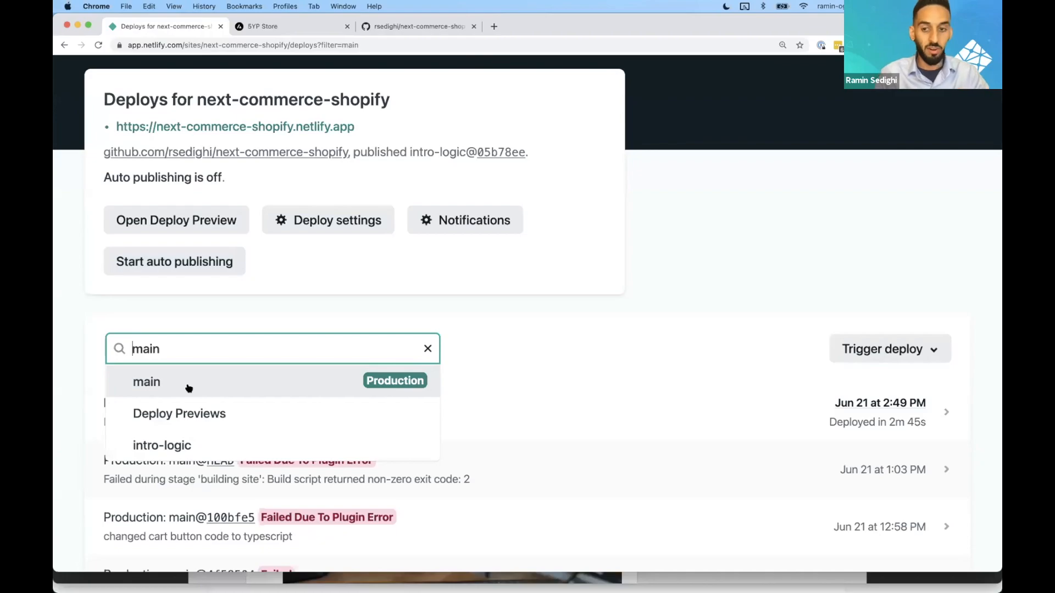